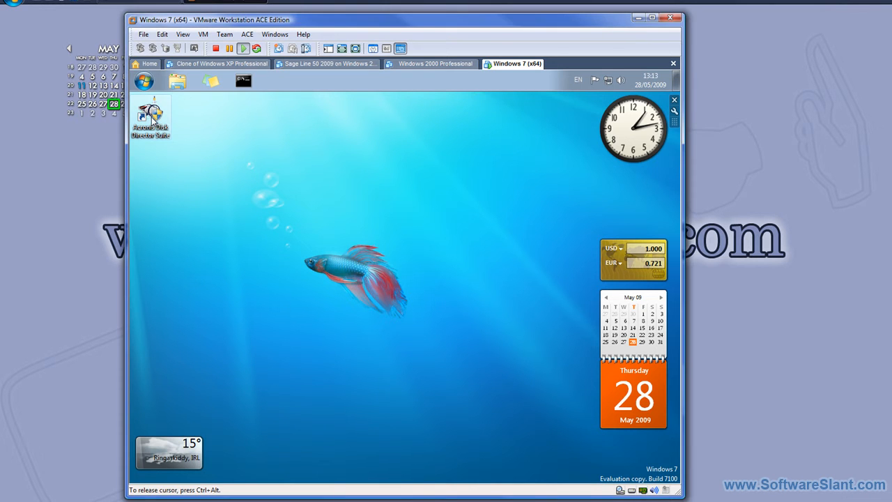
pyautogui.moveTo(150, 115)
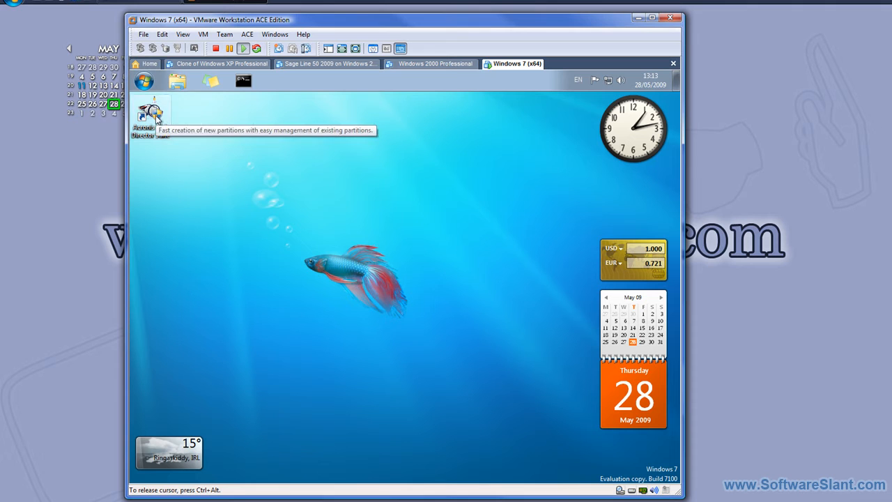
# Step: Launch Acronis Disk Director from the desktop and approve the administrator prompt
pyautogui.doubleClick(152, 114)
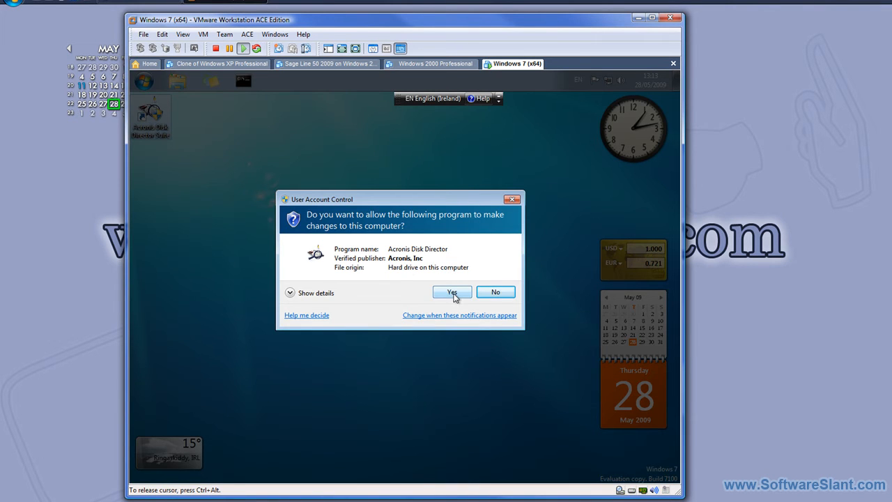
pyautogui.click(452, 291)
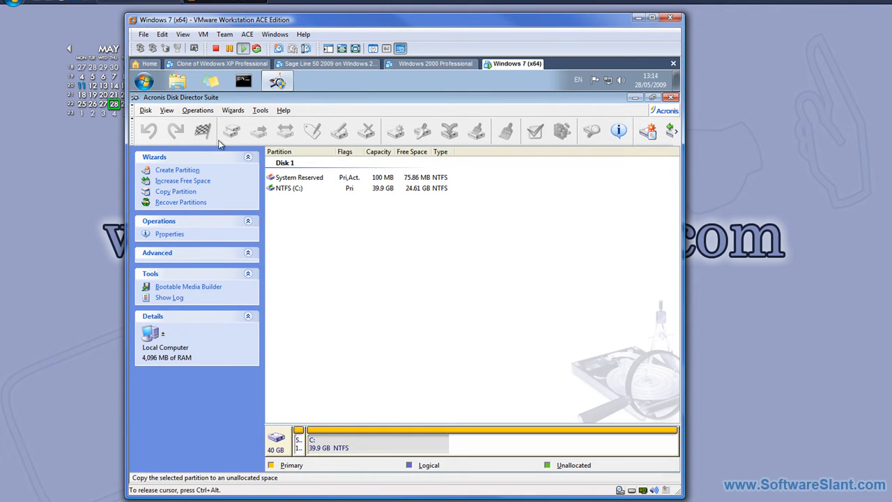
pyautogui.moveTo(312, 195)
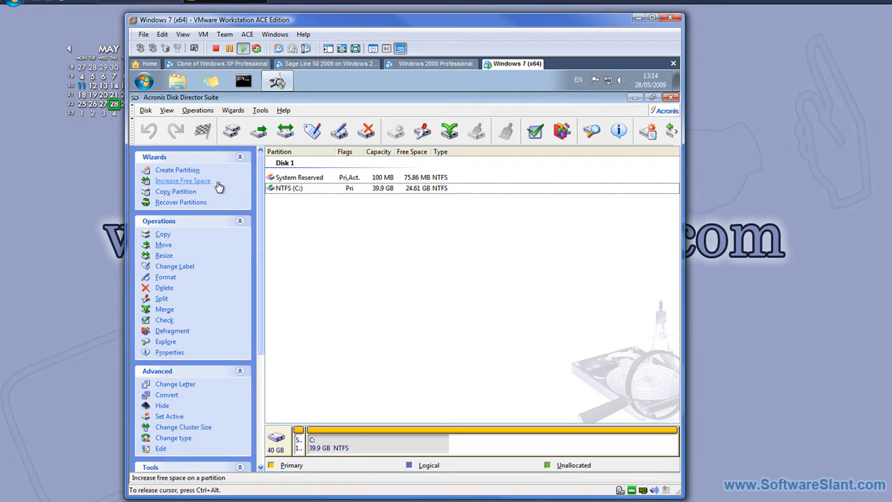
# Step: Start the Create Partition wizard taking free space from the NTFS (C:) partition
pyautogui.click(182, 181)
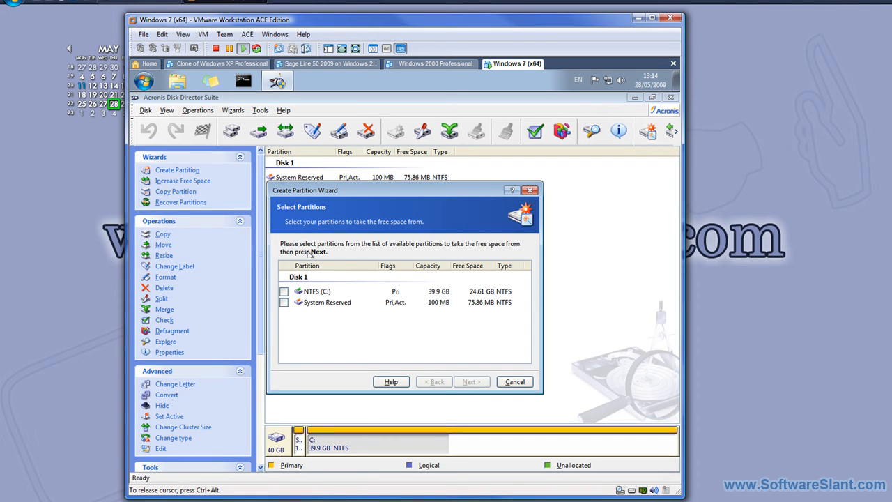
pyautogui.moveTo(342, 276)
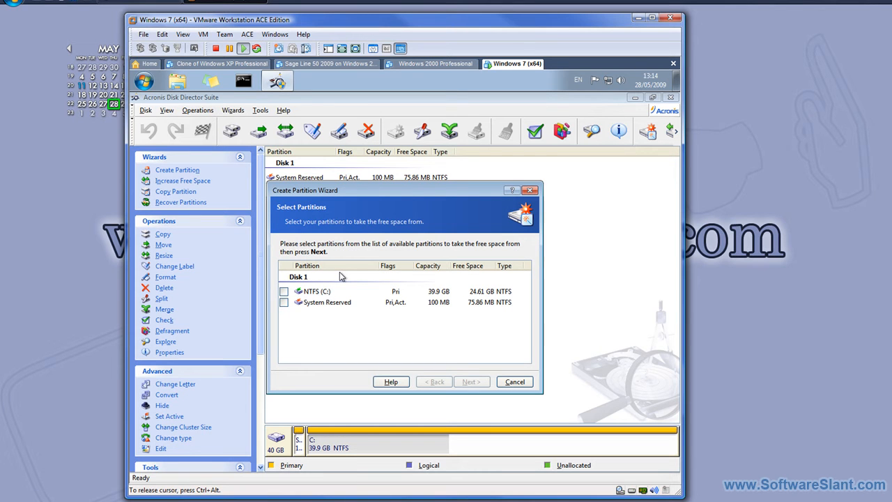
pyautogui.click(284, 291)
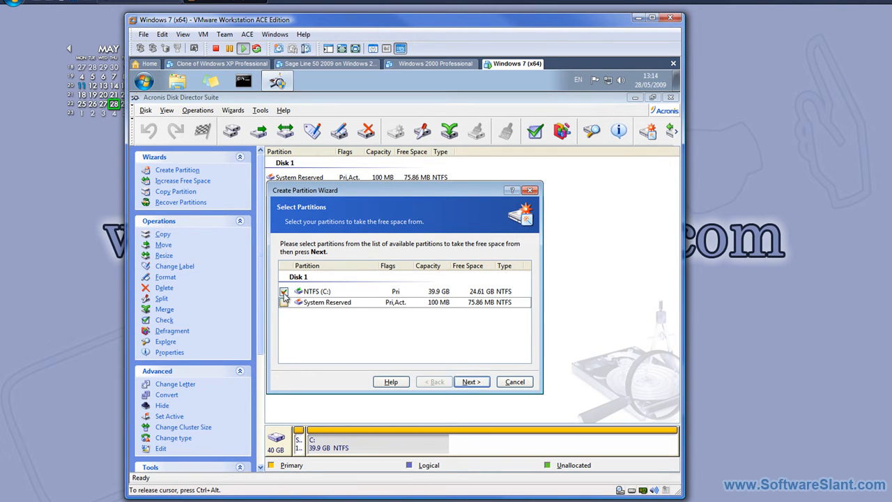
pyautogui.click(285, 292)
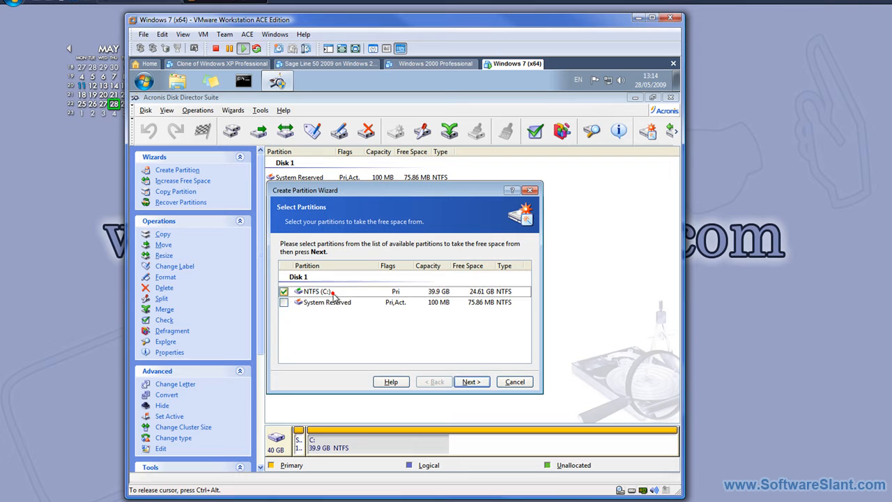
pyautogui.moveTo(374, 309)
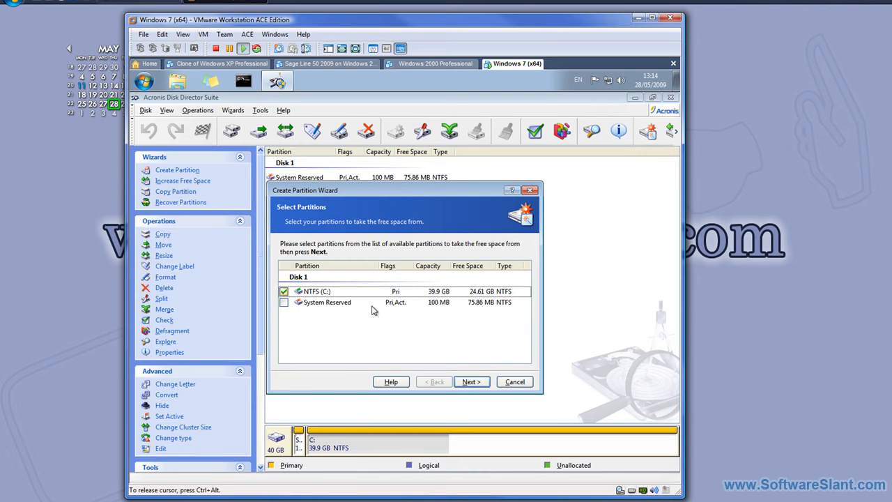
pyautogui.click(471, 381)
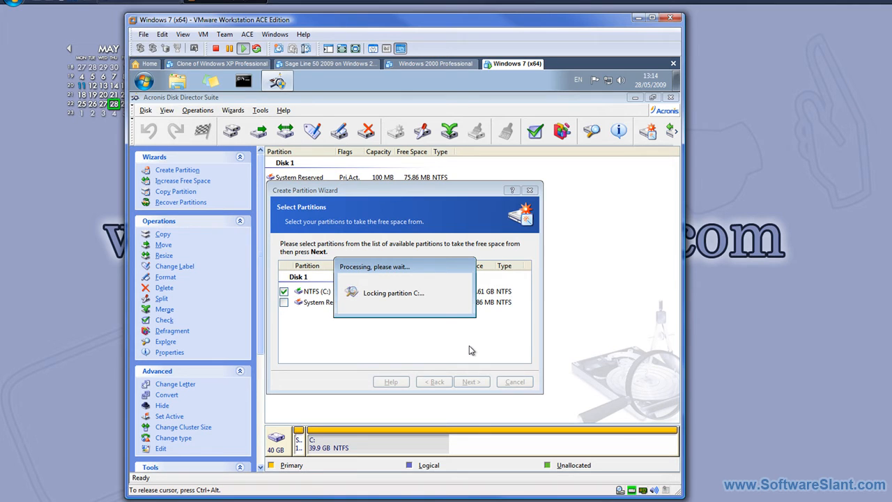
# Step: Size the new partition to about 1 GB and make it a Primary partition
pyautogui.click(471, 382)
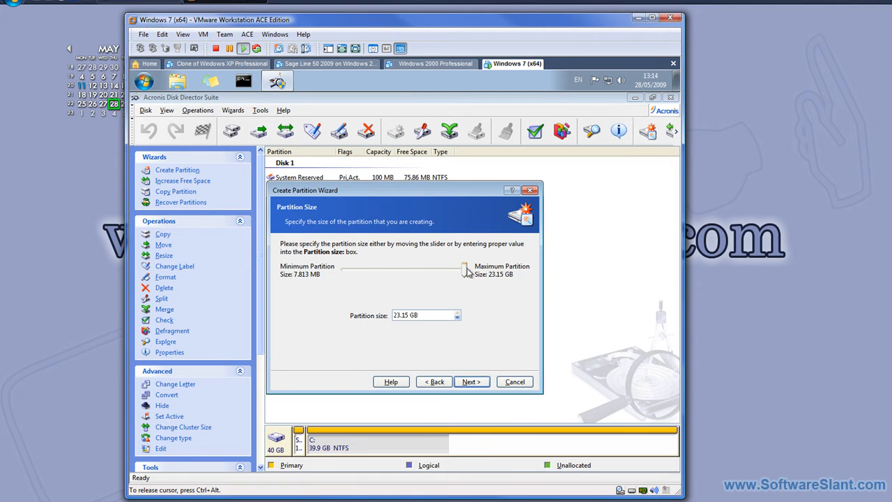
pyautogui.moveTo(466, 267); pyautogui.dragTo(351, 267)
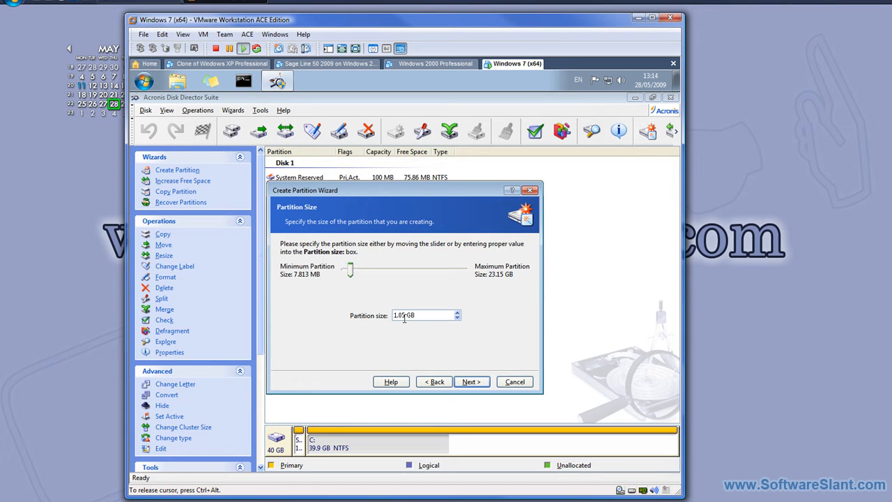
pyautogui.click(471, 382)
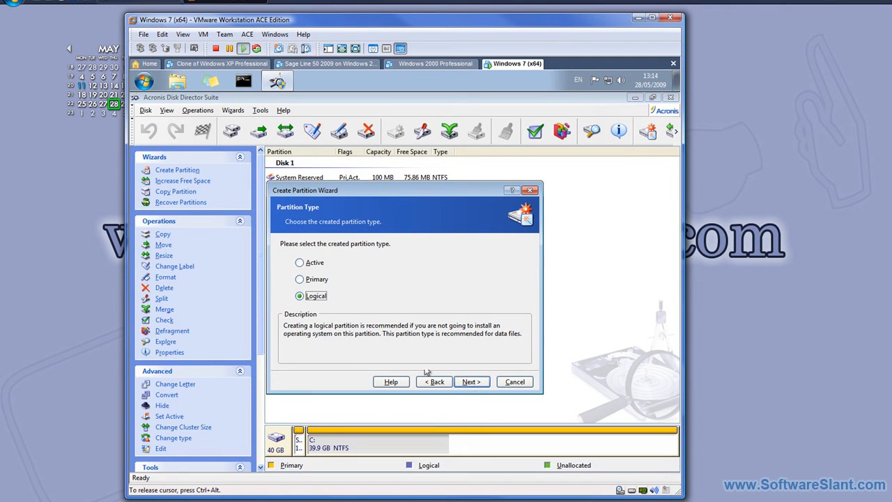
pyautogui.click(300, 278)
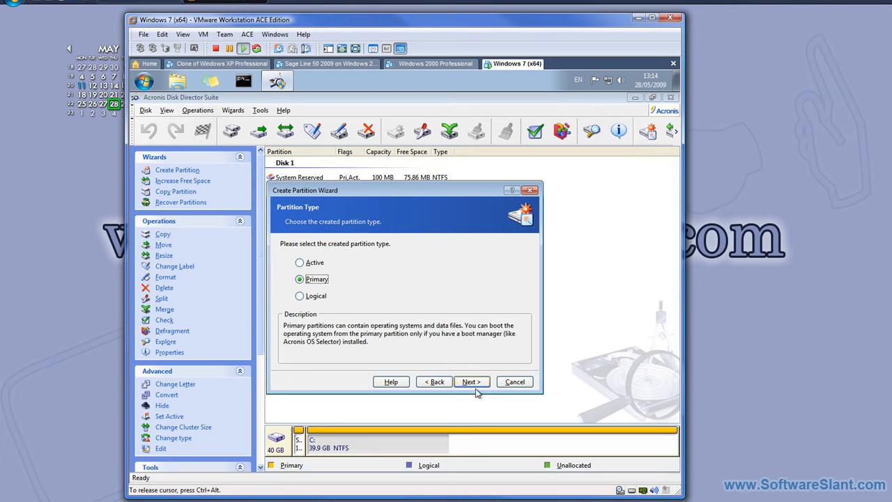
pyautogui.click(471, 382)
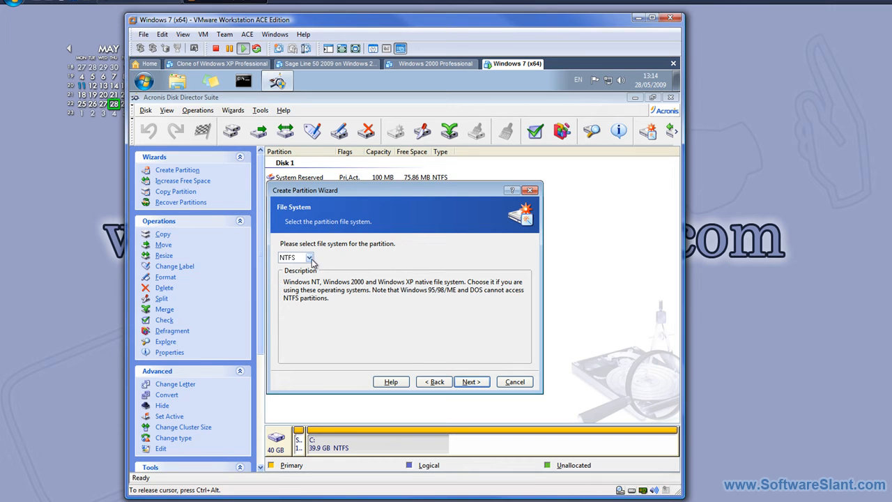
# Step: Choose FAT16 as the new partition's file system
pyautogui.click(309, 256)
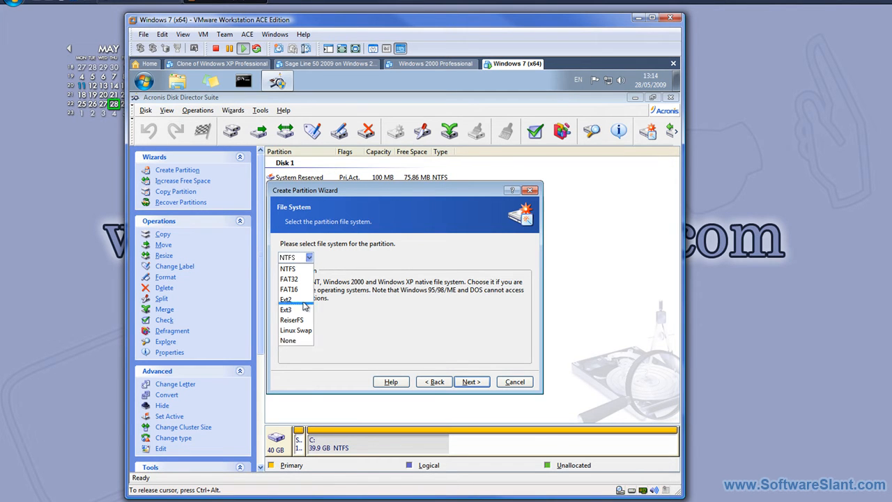
pyautogui.click(289, 288)
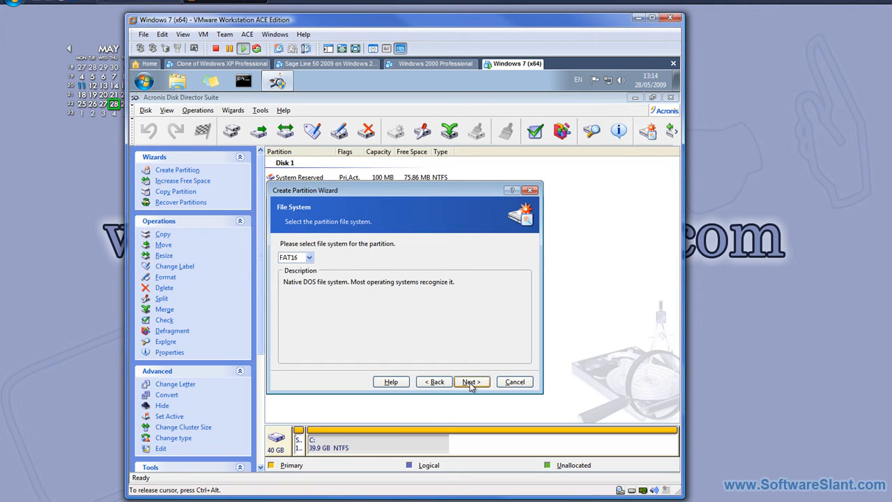
pyautogui.click(471, 381)
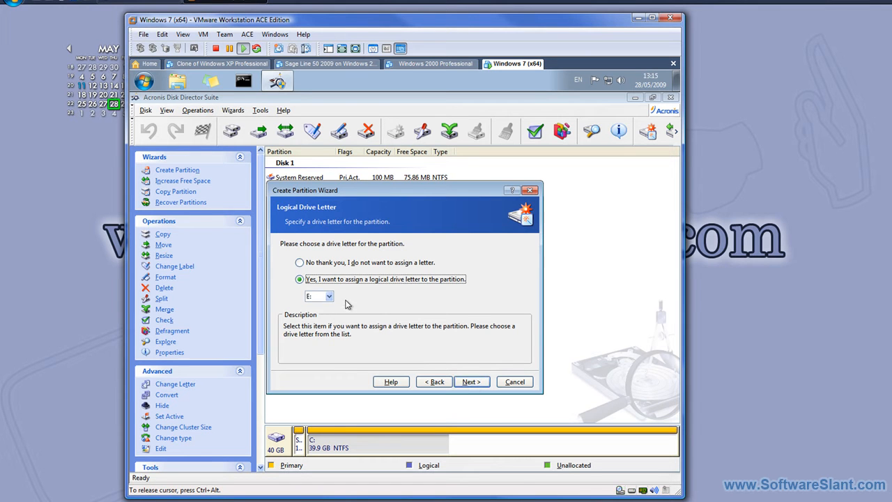
# Step: Assign T as the new partition's drive letter
pyautogui.click(328, 295)
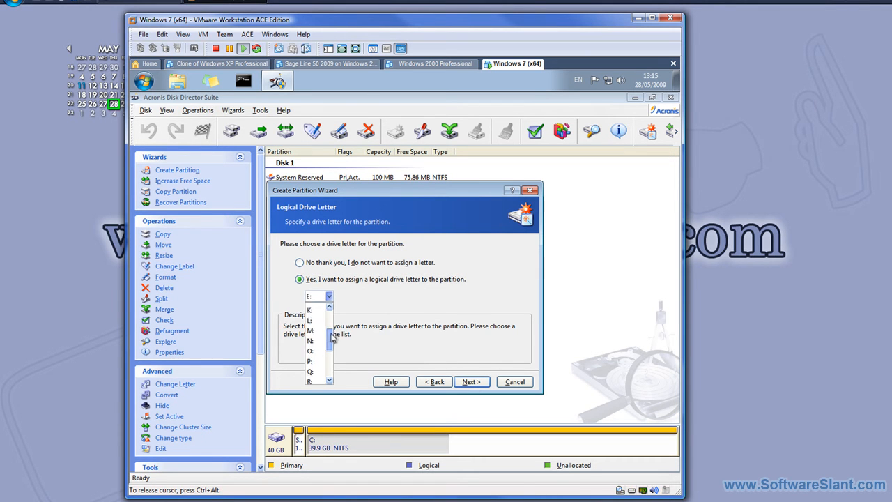
pyautogui.scroll(-3)
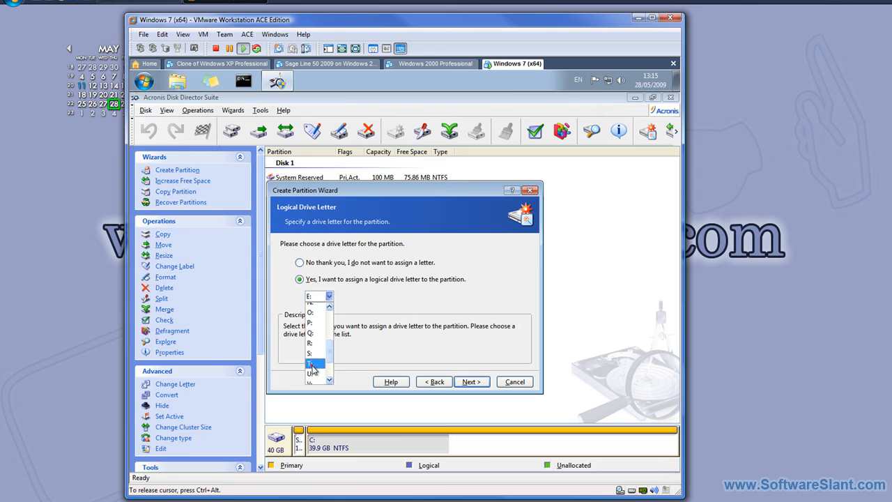
pyautogui.click(143, 80)
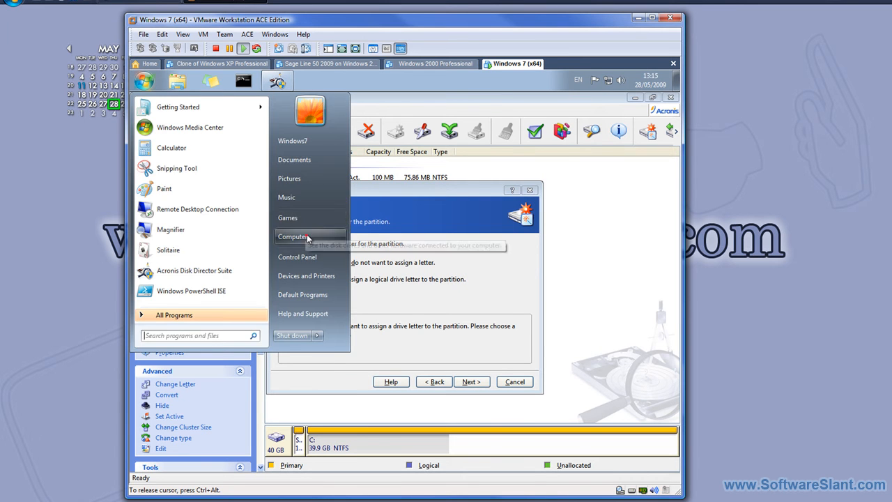
pyautogui.click(293, 236)
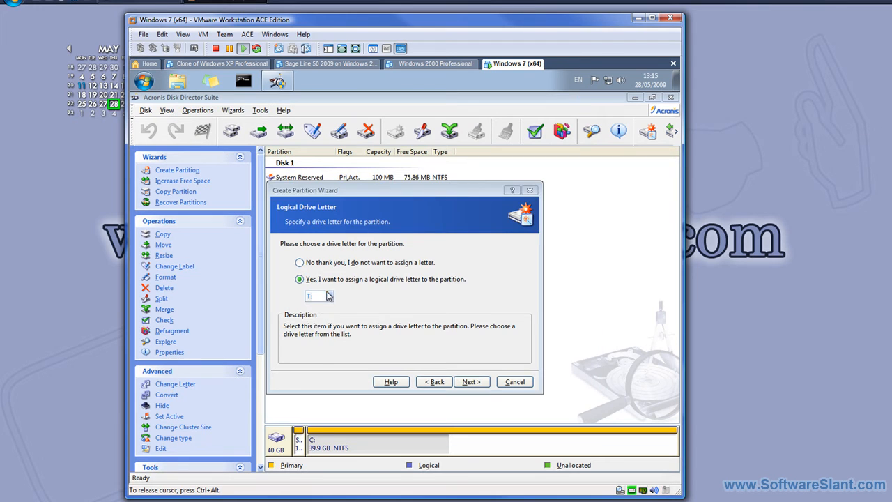
pyautogui.click(471, 381)
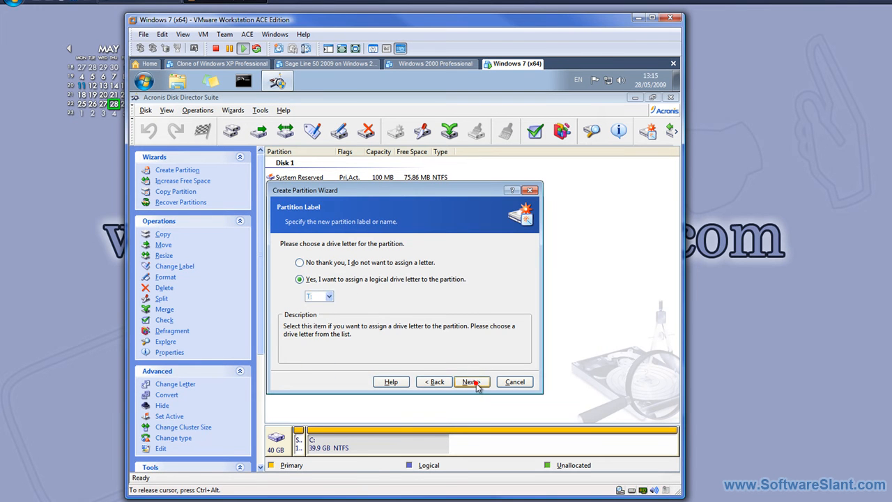
# Step: Label the new partition Test1 and move on to reviewing the disk layout
pyautogui.click(471, 382)
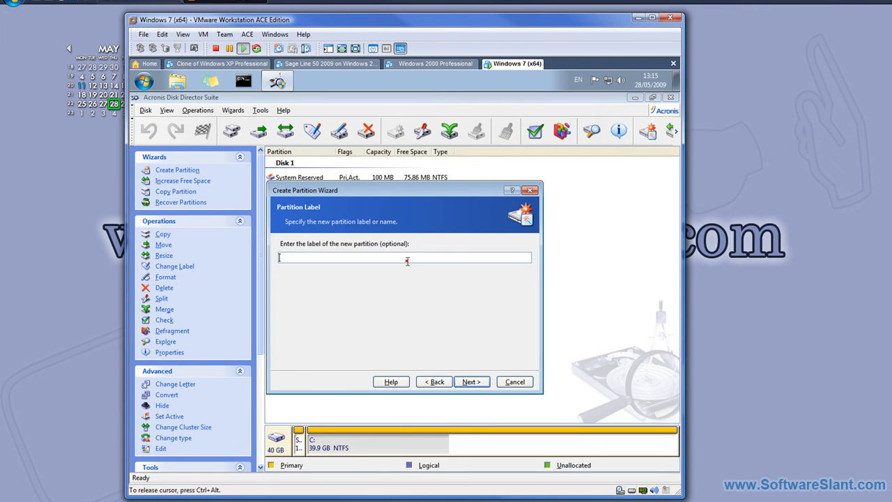
pyautogui.write('Test1')
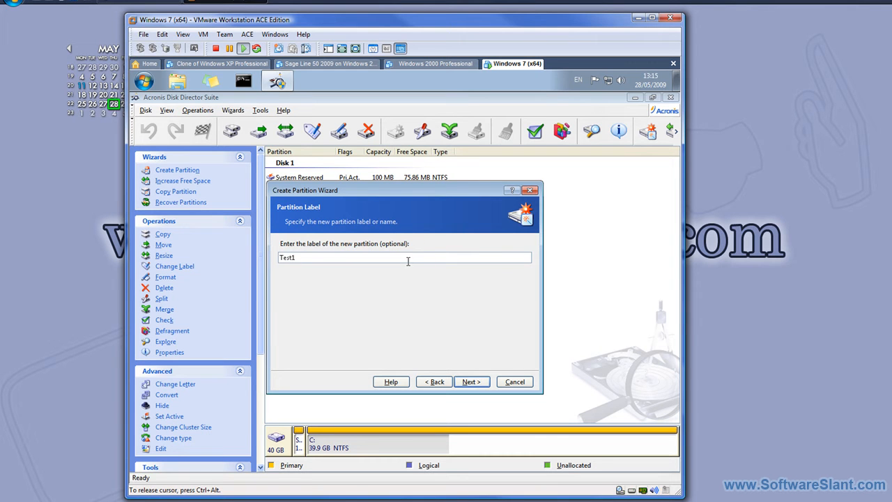
pyautogui.click(471, 382)
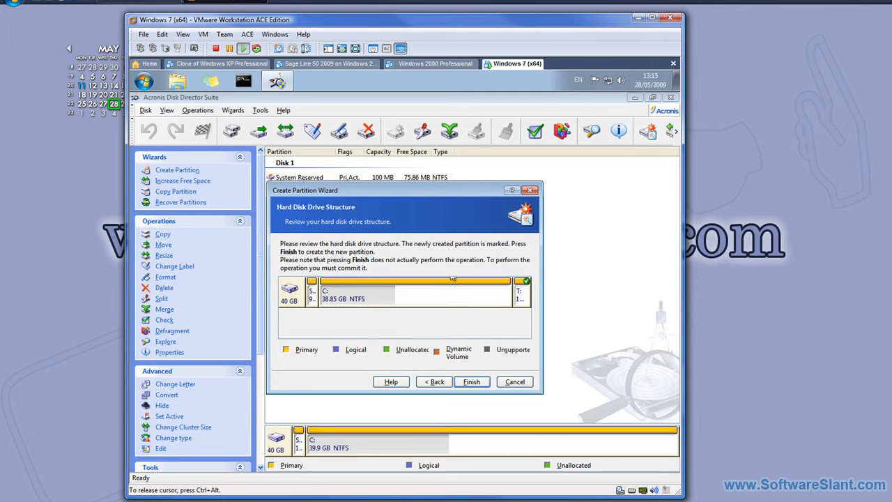
pyautogui.moveTo(398, 278)
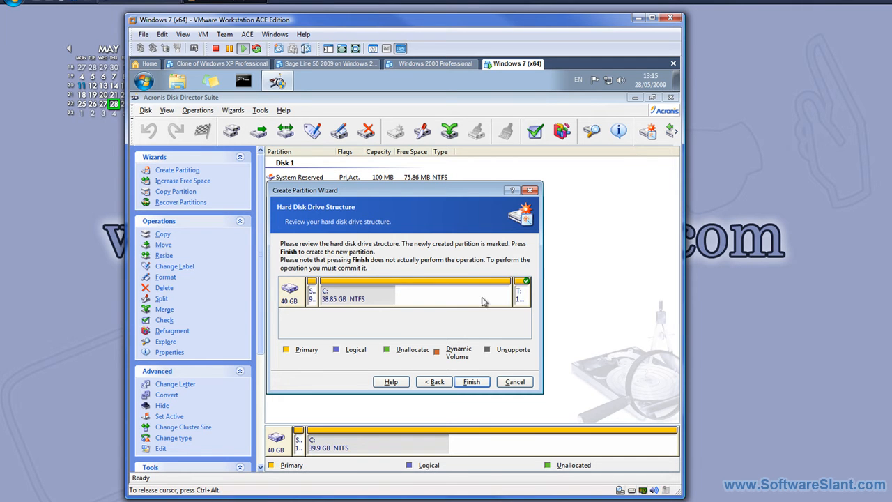
pyautogui.moveTo(471, 289)
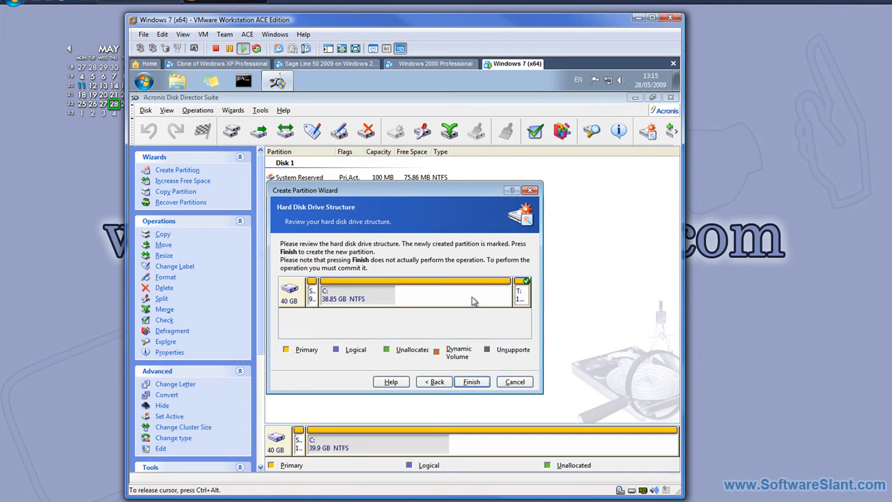
# Step: Commit the pending C: resize and Test1 creation, proceeding and rebooting to finish them
pyautogui.click(471, 382)
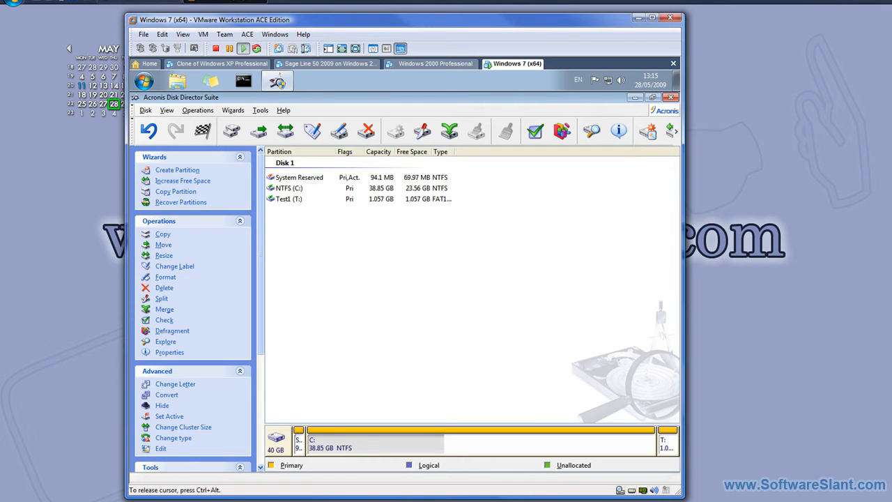
pyautogui.moveTo(449, 131)
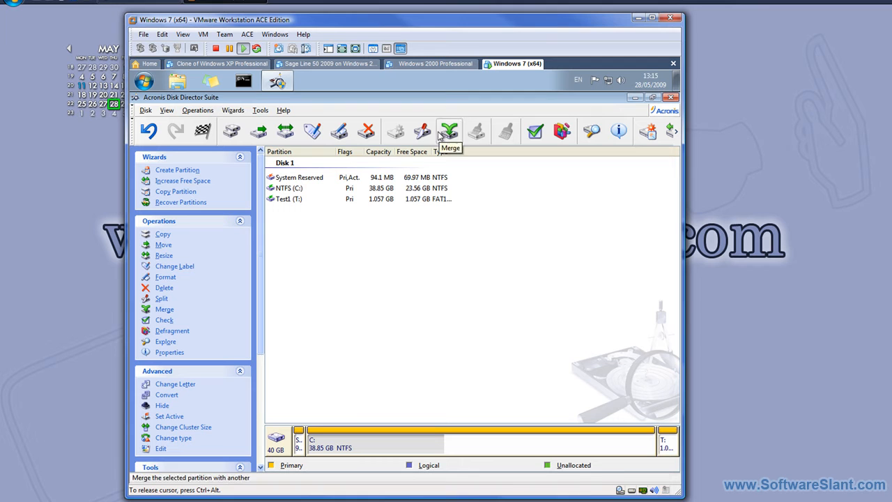
pyautogui.moveTo(368, 151)
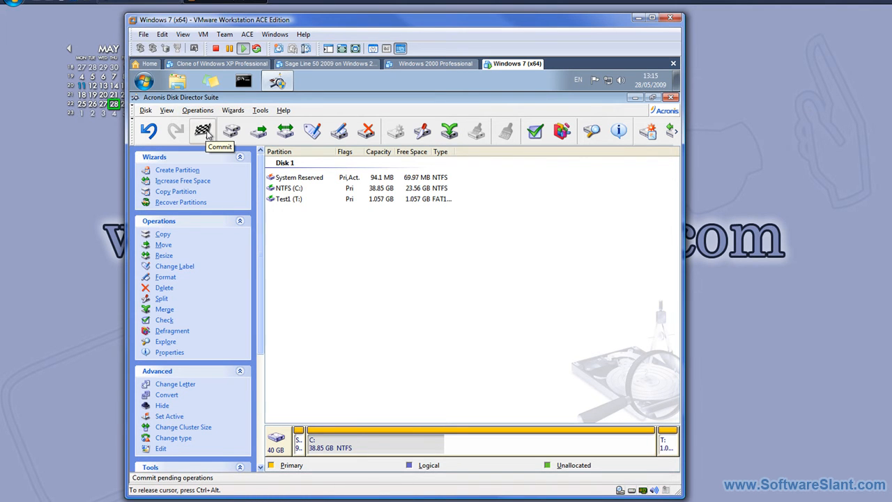
pyautogui.click(202, 131)
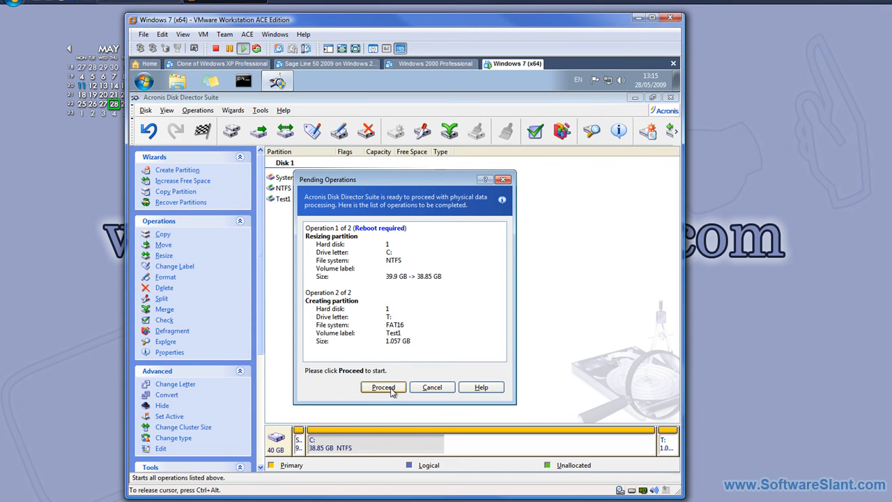
pyautogui.click(381, 387)
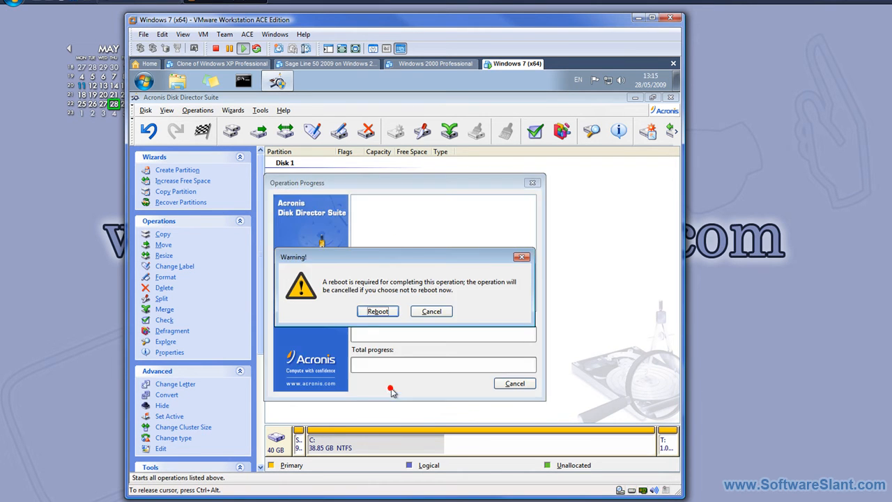
pyautogui.click(377, 310)
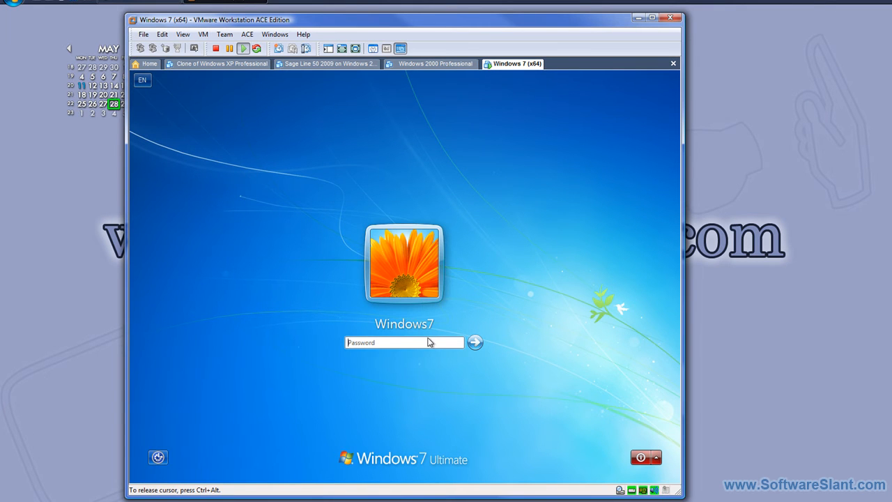
# Step: Log on to the Windows7 account and show the computer's drives in Explorer
pyautogui.click(474, 343)
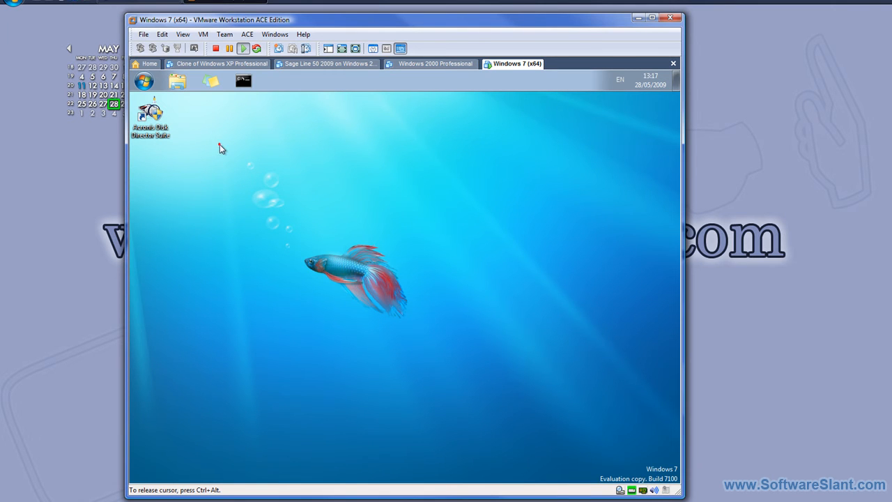
pyautogui.click(145, 80)
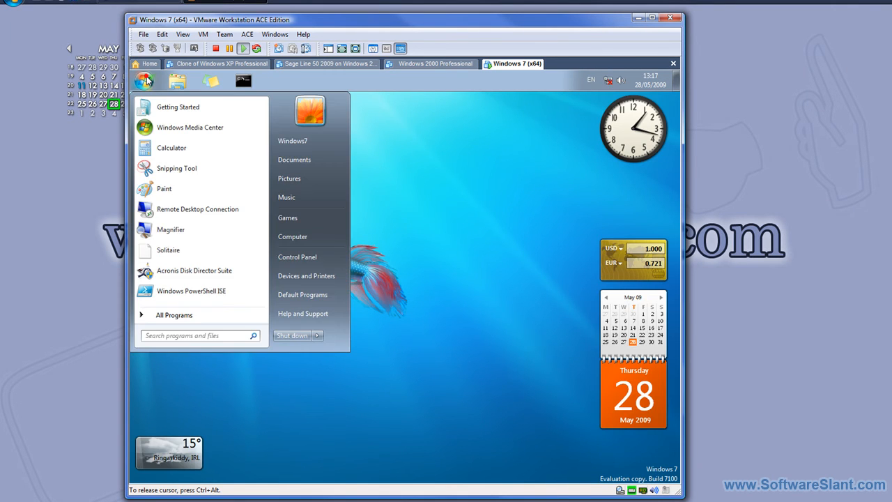
pyautogui.moveTo(309, 237)
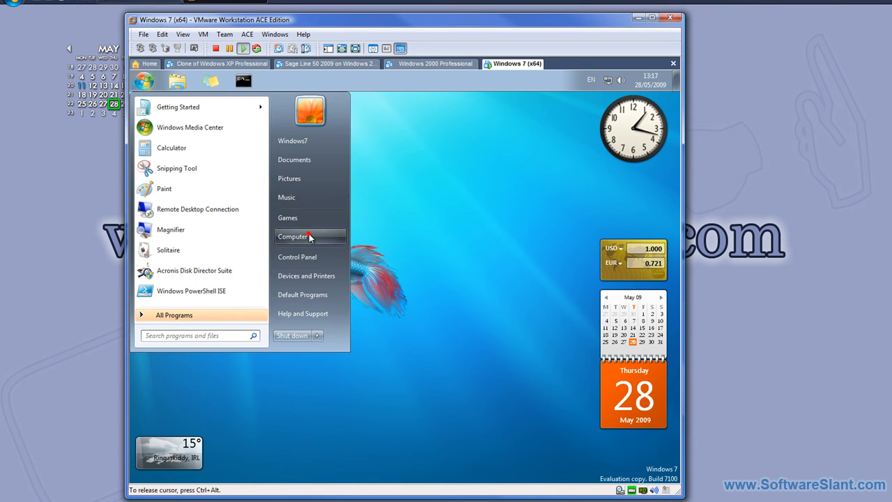
pyautogui.click(293, 237)
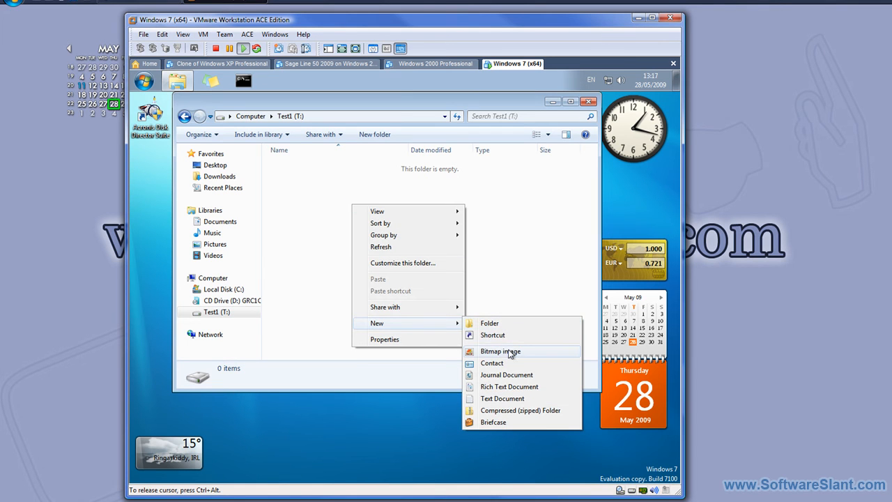
# Step: Create a New Bitmap Image on Test1 (T:) and view it empty
pyautogui.click(500, 351)
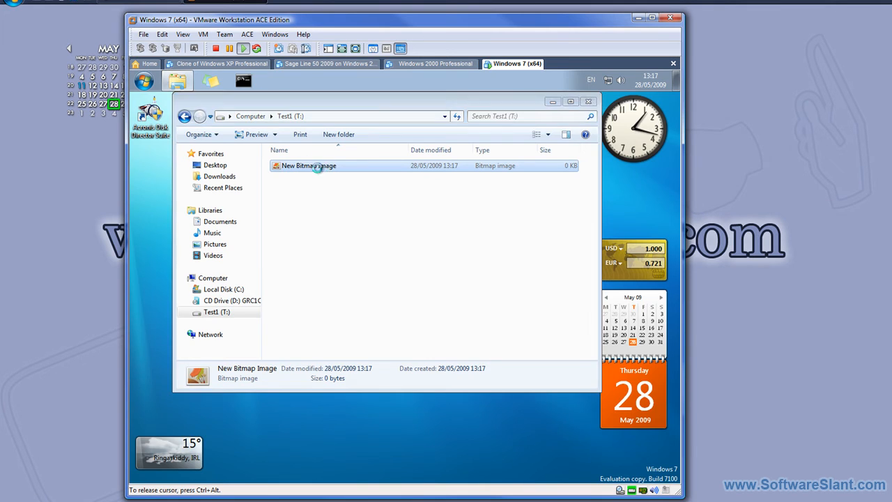
pyautogui.doubleClick(308, 165)
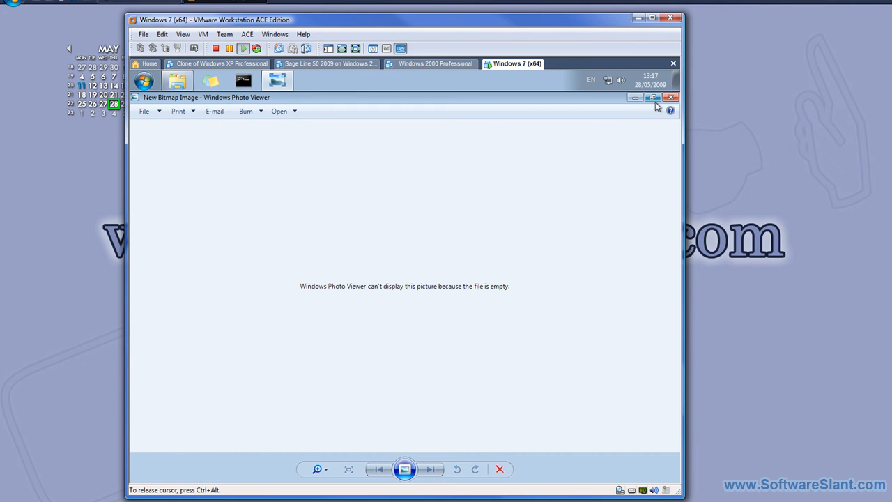
# Step: Edit the bitmap in Paint with red brush scribbles and close Paint saving the drawing
pyautogui.rightClick(289, 165)
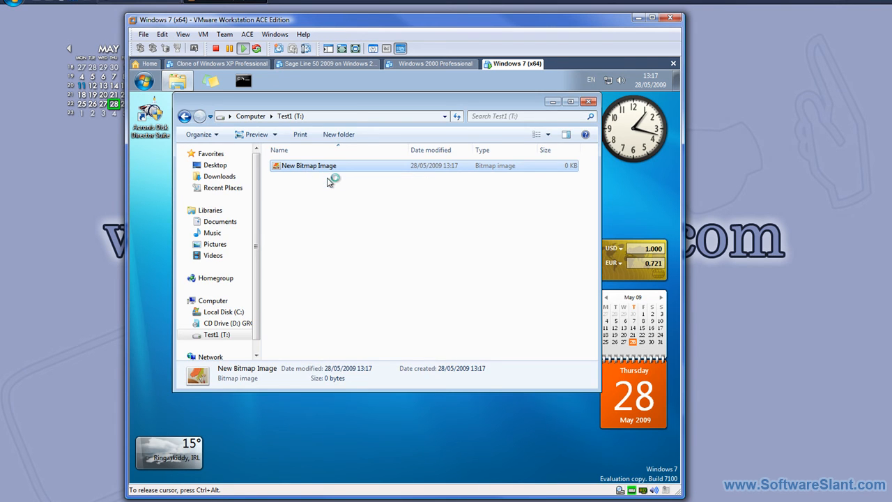
pyautogui.doubleClick(308, 165)
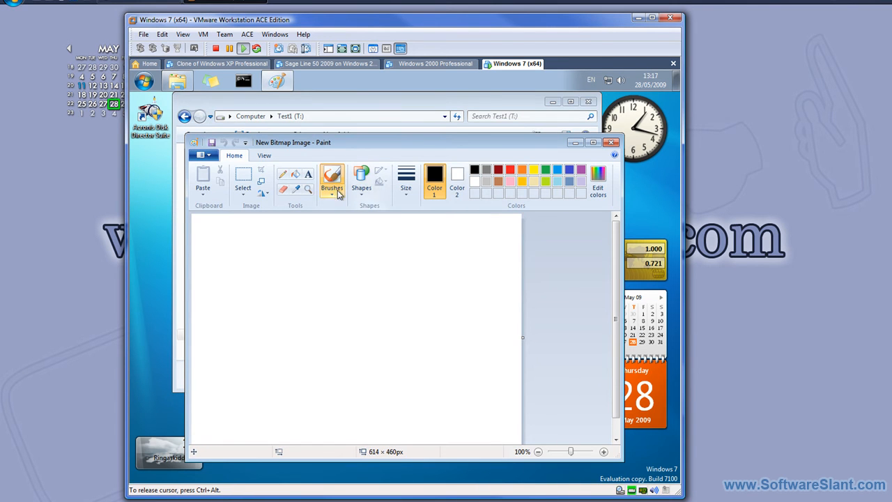
pyautogui.click(331, 180)
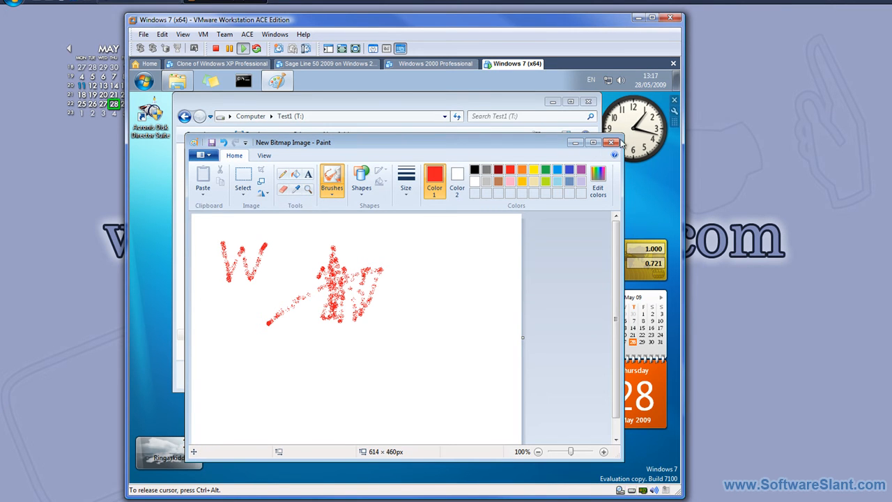
pyautogui.click(612, 143)
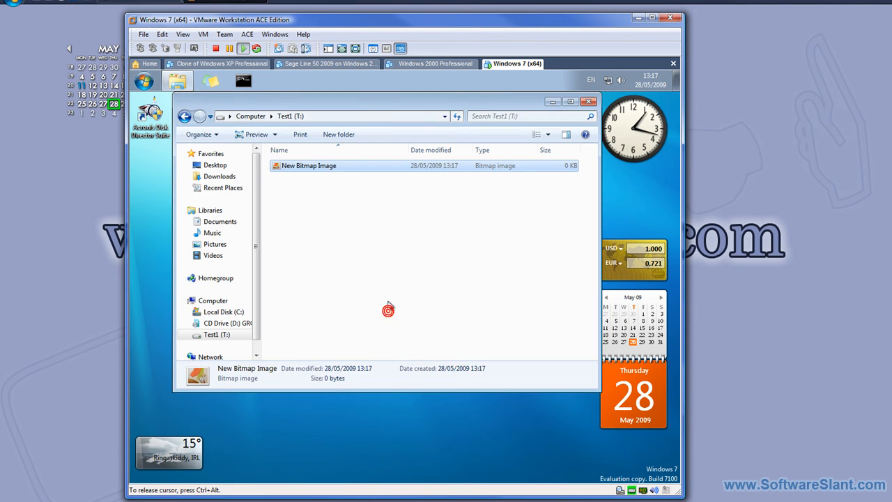
# Step: View the saved drawing in Photo Viewer and close the viewer
pyautogui.doubleClick(309, 164)
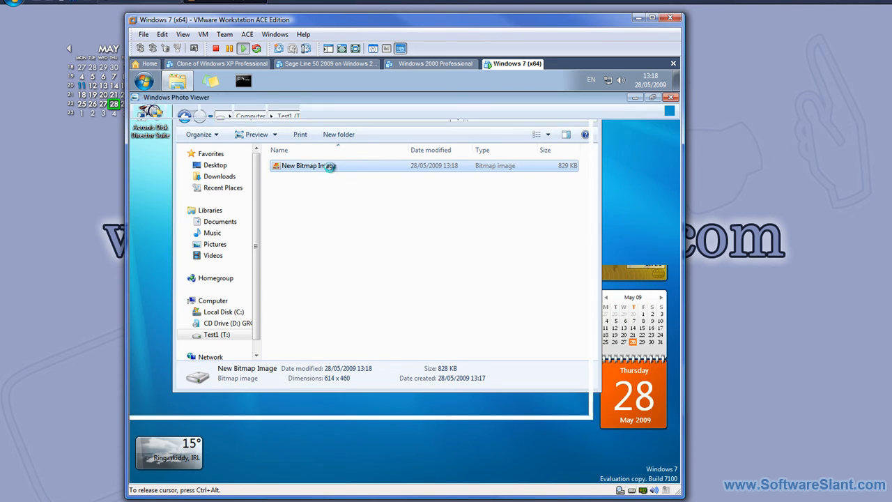
pyautogui.doubleClick(301, 164)
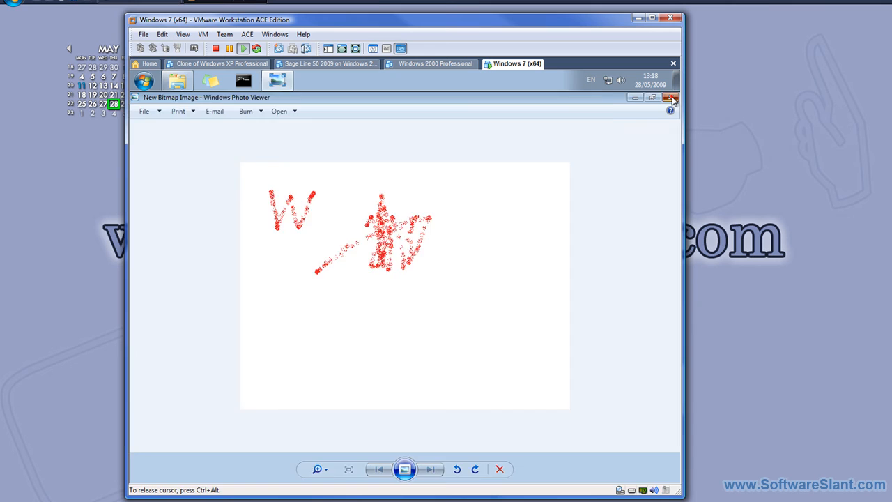
pyautogui.click(671, 97)
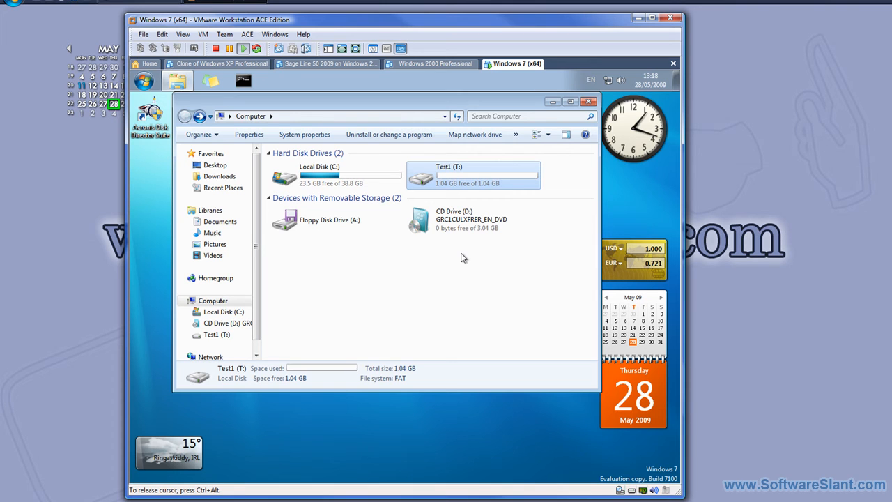
pyautogui.moveTo(588, 101)
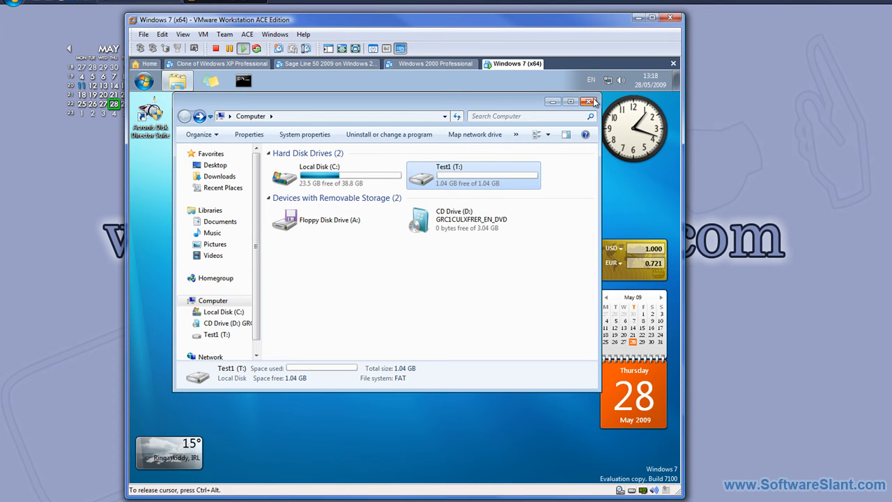
# Step: Close the Computer window and relaunch Acronis Disk Director Suite from the desktop
pyautogui.click(588, 100)
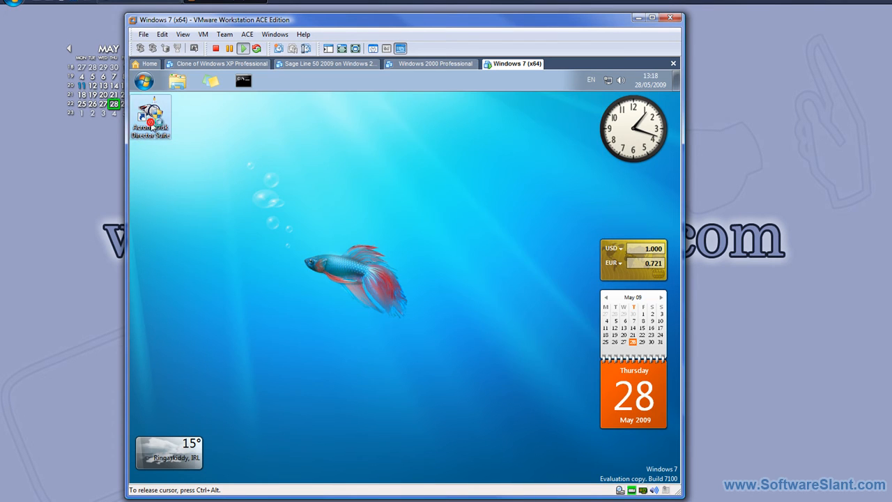
pyautogui.doubleClick(151, 117)
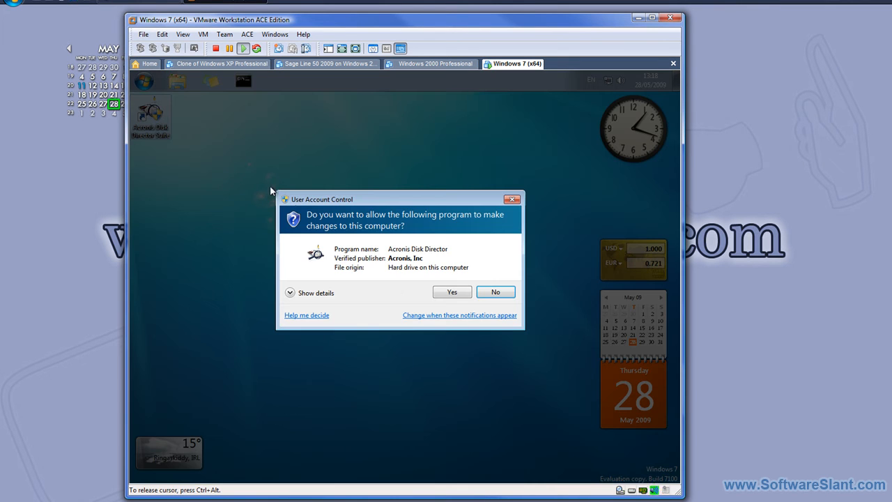
# Step: Approve the UAC prompt, select Test1 (T:), back out of Move and start the Merge wizard
pyautogui.click(451, 291)
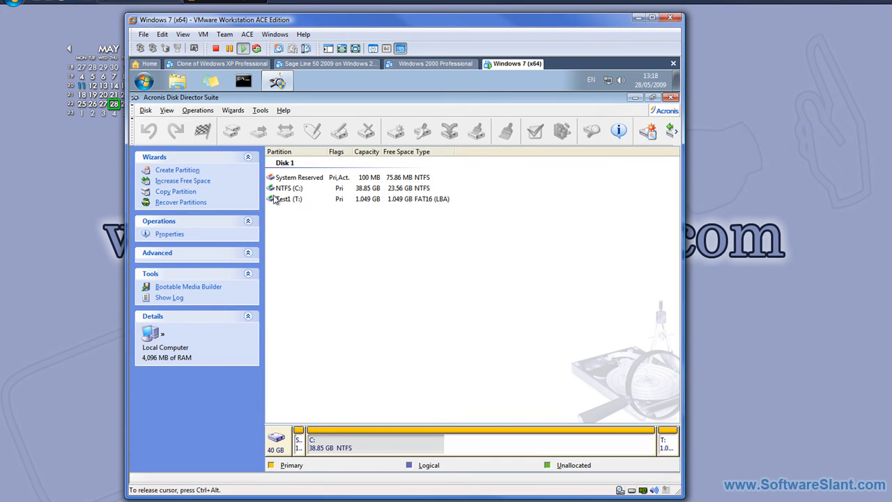
pyautogui.click(299, 198)
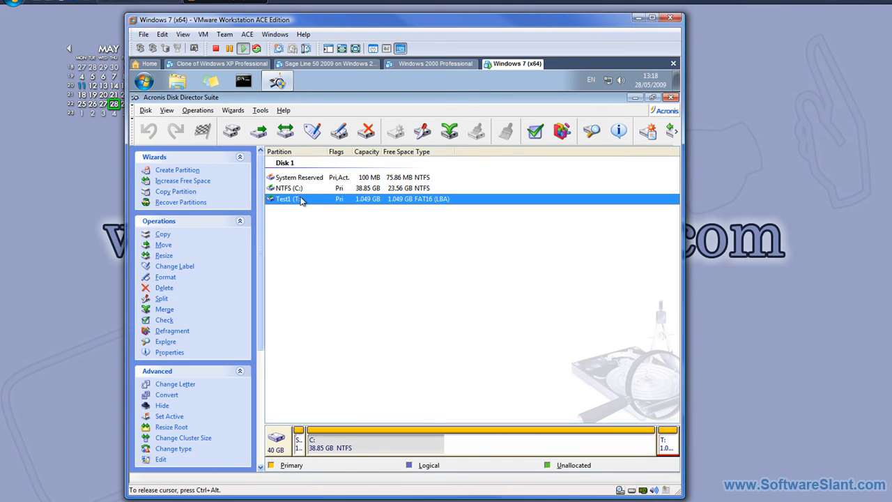
pyautogui.click(163, 244)
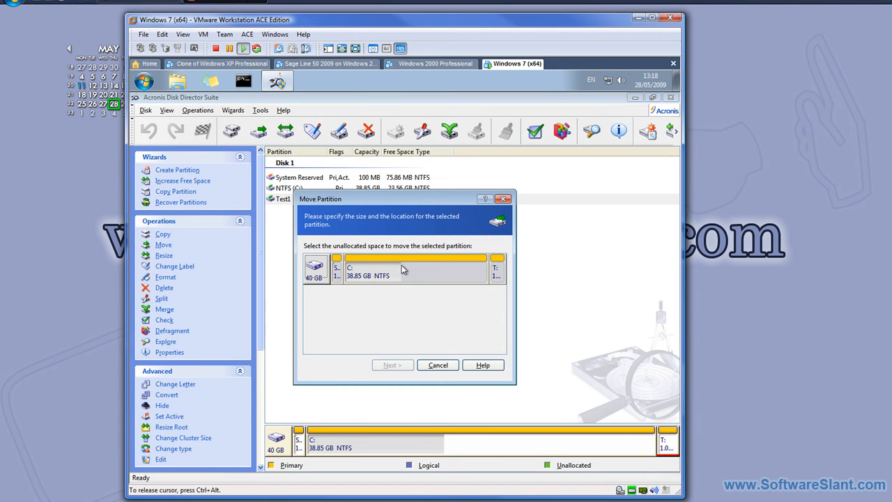
pyautogui.moveTo(371, 272)
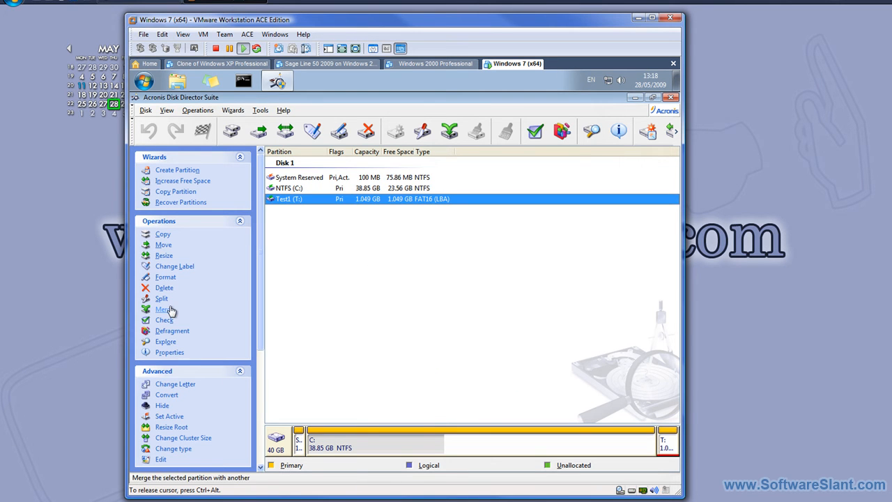
pyautogui.click(164, 309)
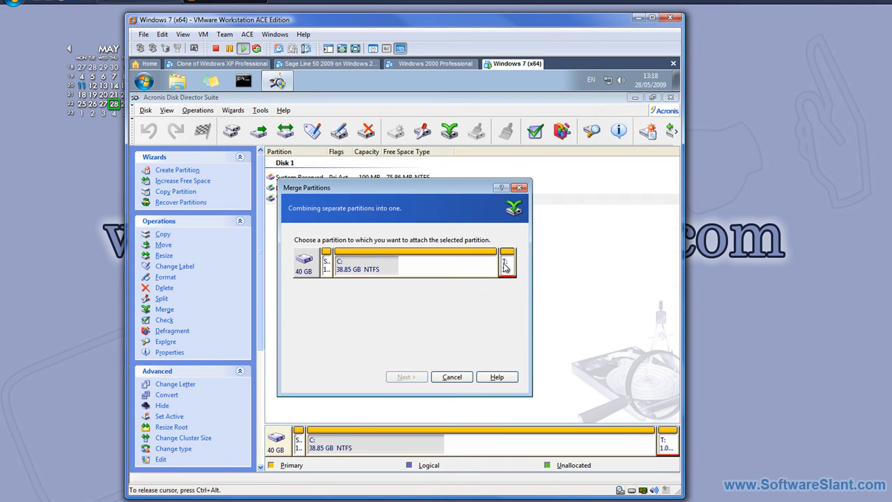
pyautogui.moveTo(504, 262)
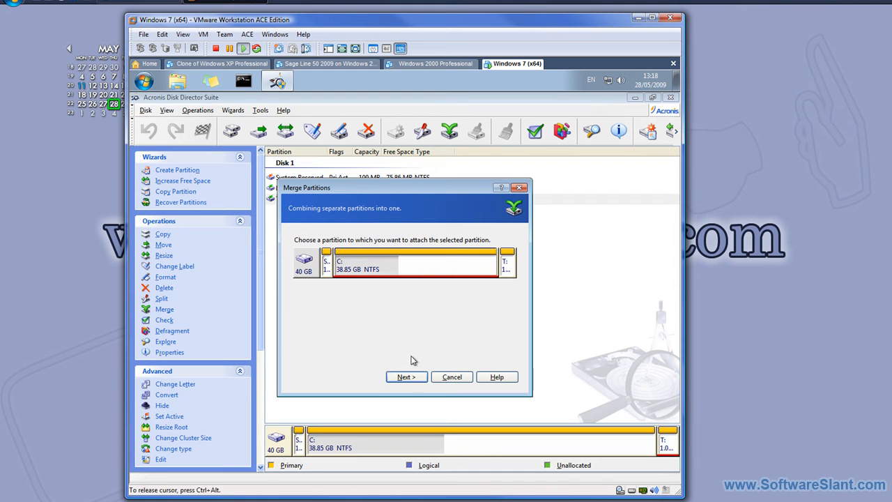
# Step: Make Local Disk (C:) the merge target that receives T:'s files
pyautogui.click(405, 377)
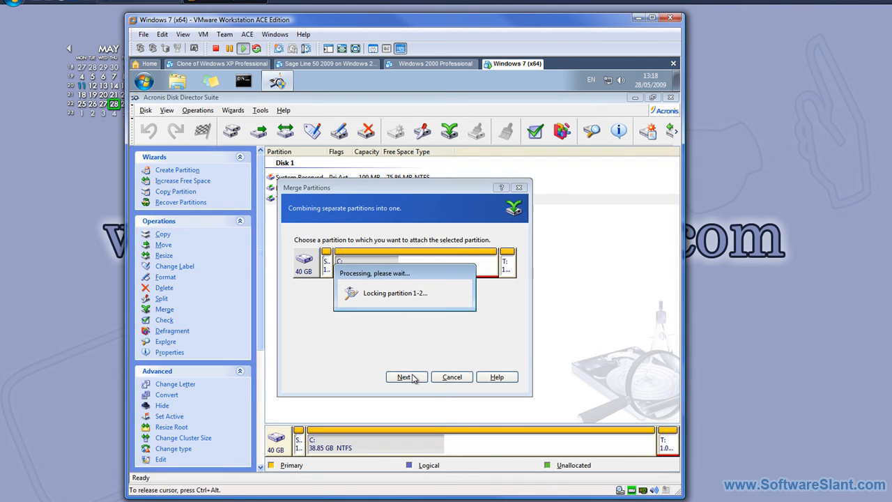
pyautogui.click(404, 376)
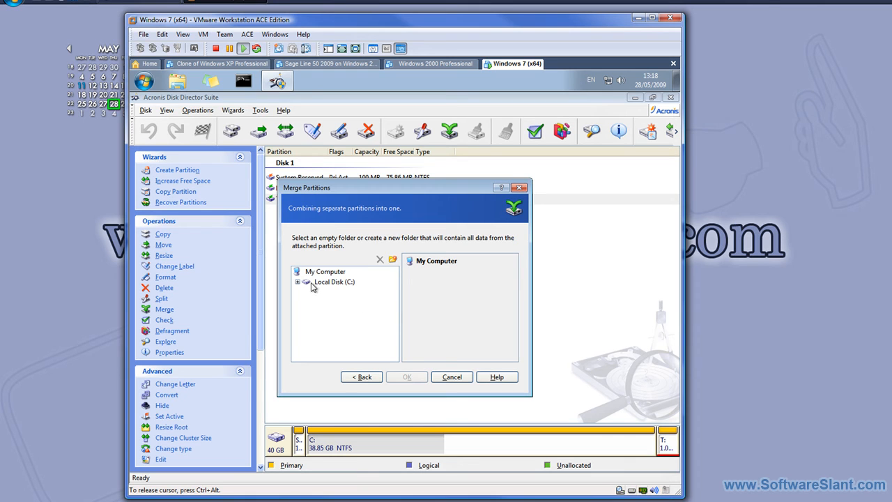
pyautogui.click(334, 281)
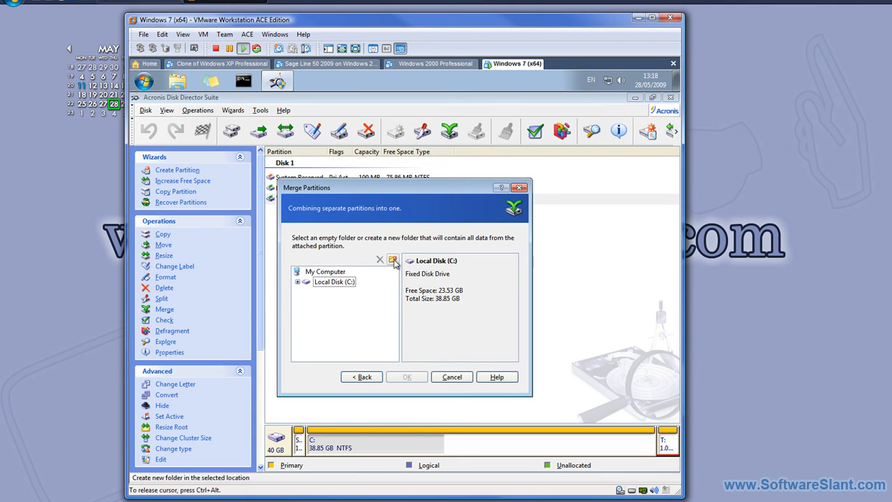
# Step: Create a new TestMerge folder for the merged data and queue the merge
pyautogui.click(393, 259)
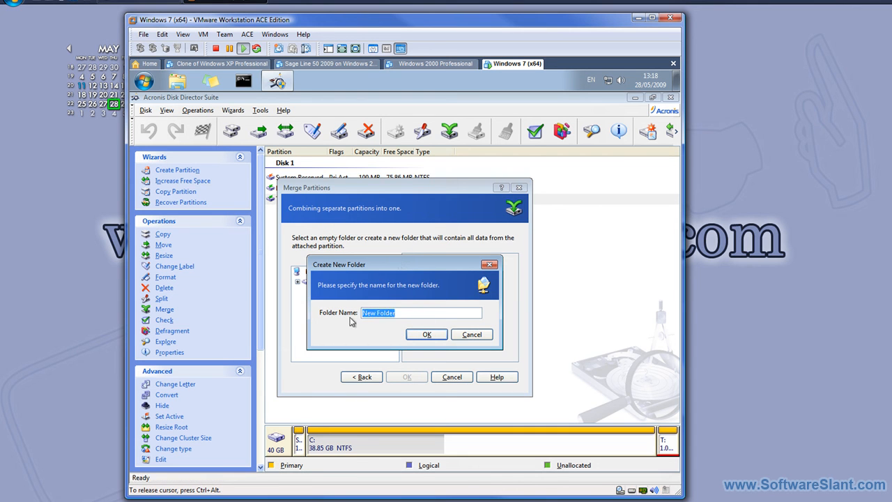
pyautogui.write('TestMerge')
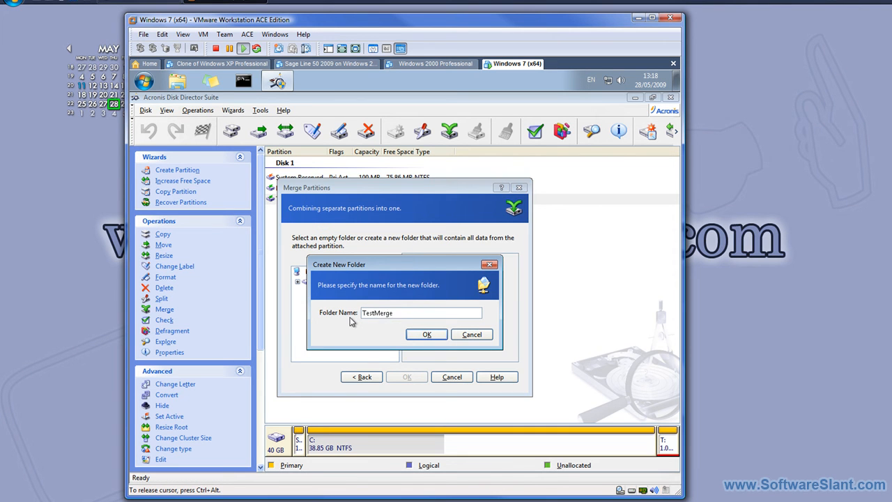
pyautogui.click(426, 334)
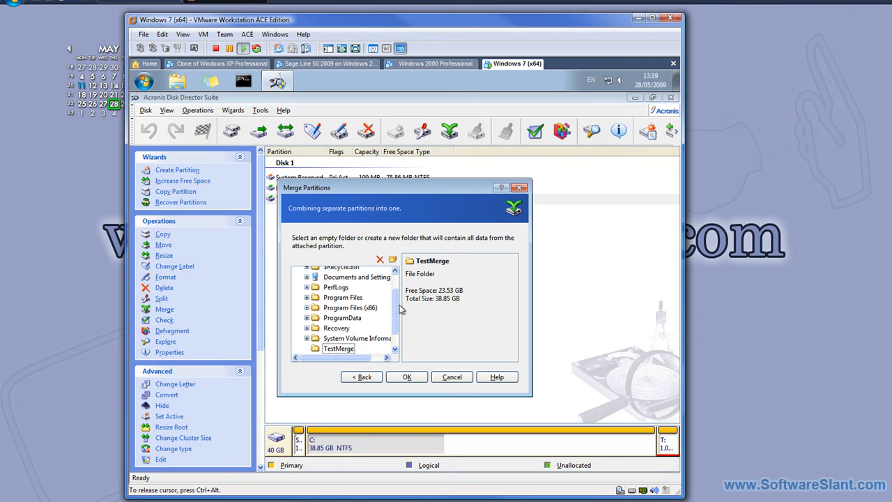
pyautogui.moveTo(445, 279)
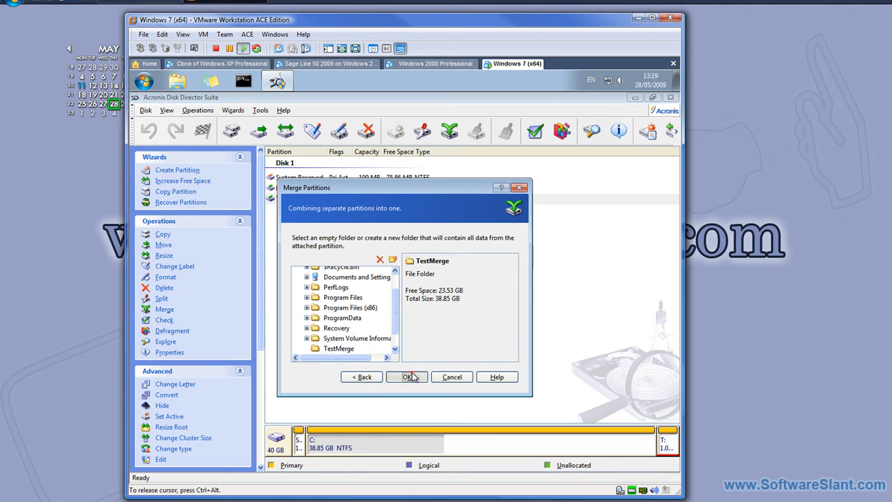
pyautogui.click(407, 376)
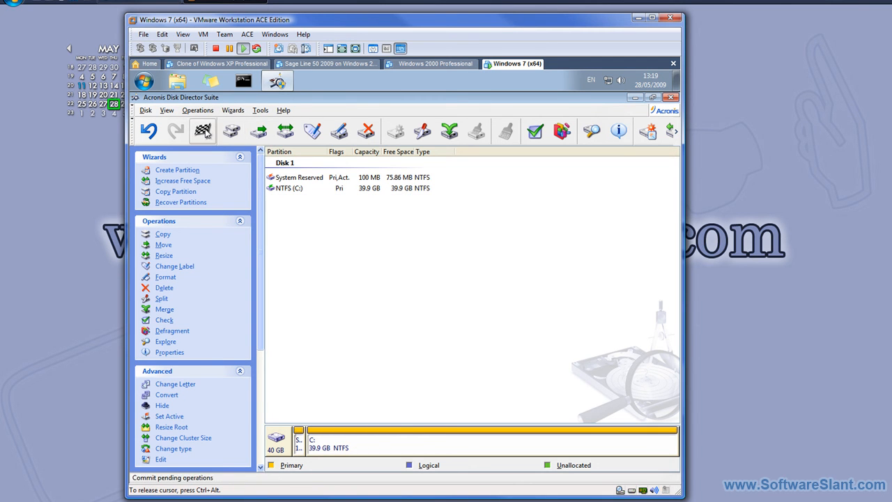
# Step: Commit the pending merge of Test1 into C: and proceed, letting the machine reboot
pyautogui.click(202, 131)
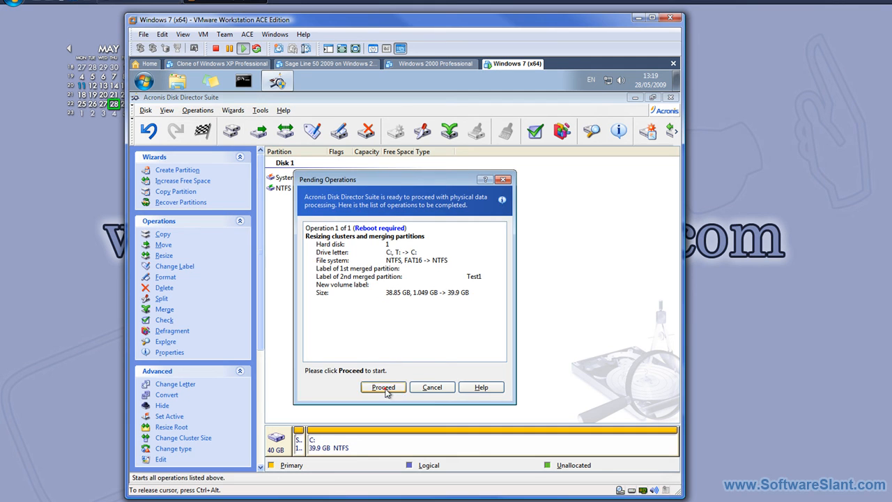
pyautogui.click(382, 387)
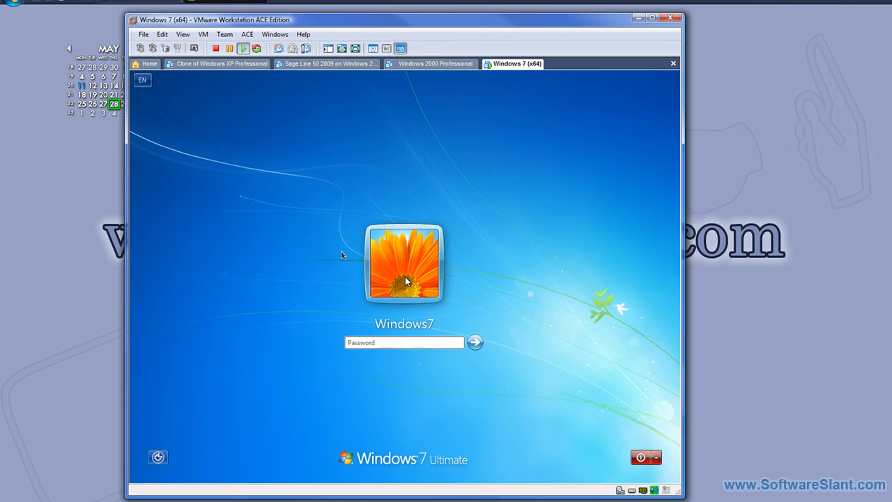
# Step: Log in after a failed first password attempt and show Computer listing Local Disk C: at 39.8 GB
pyautogui.click(404, 342)
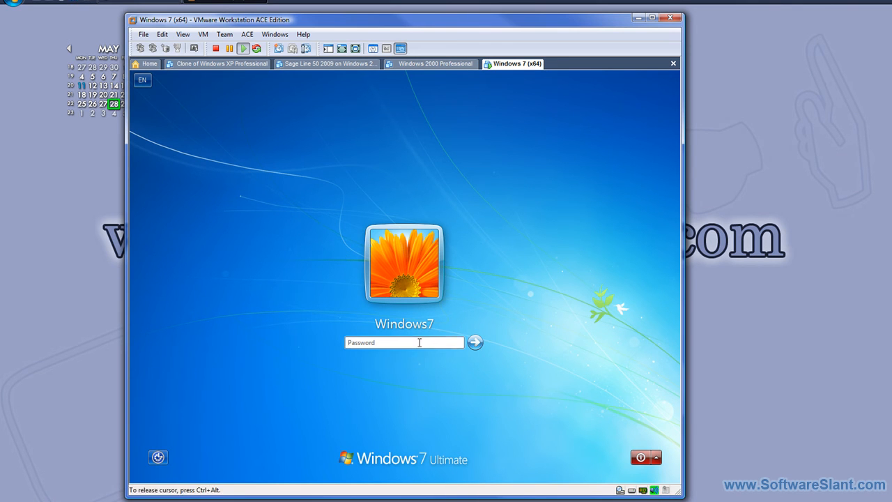
pyautogui.click(474, 343)
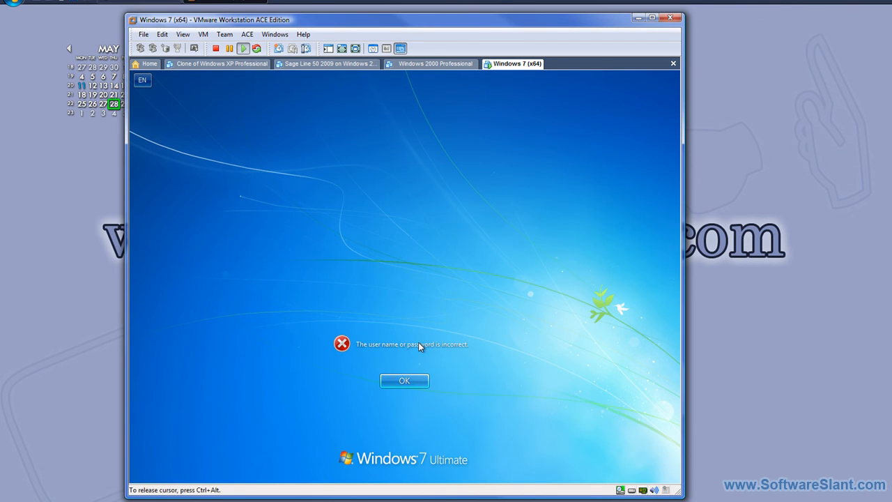
pyautogui.click(404, 380)
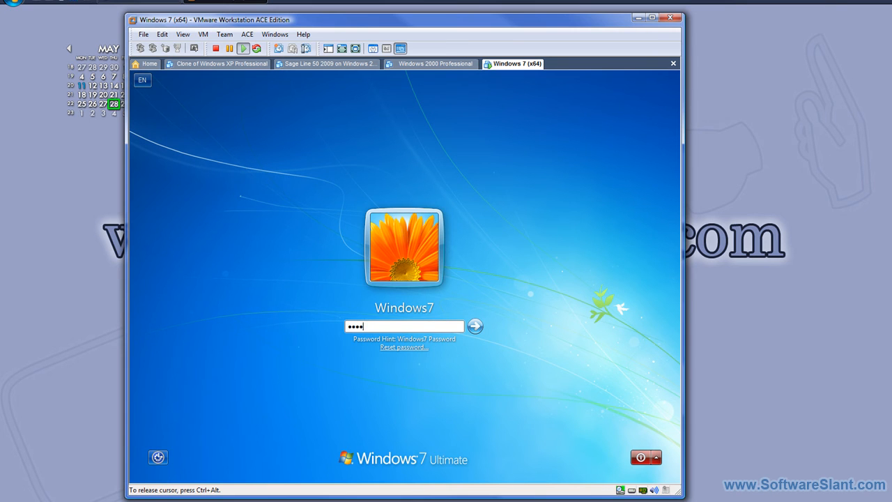
pyautogui.click(474, 326)
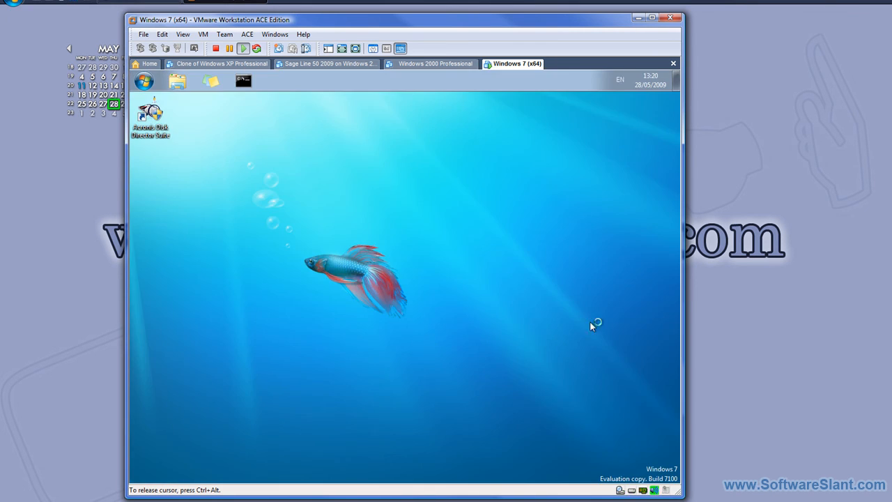
pyautogui.click(145, 81)
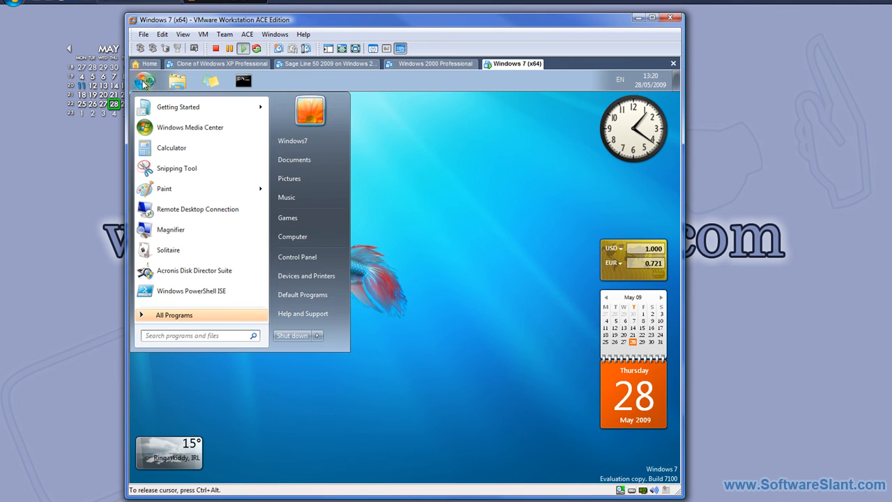
pyautogui.click(293, 236)
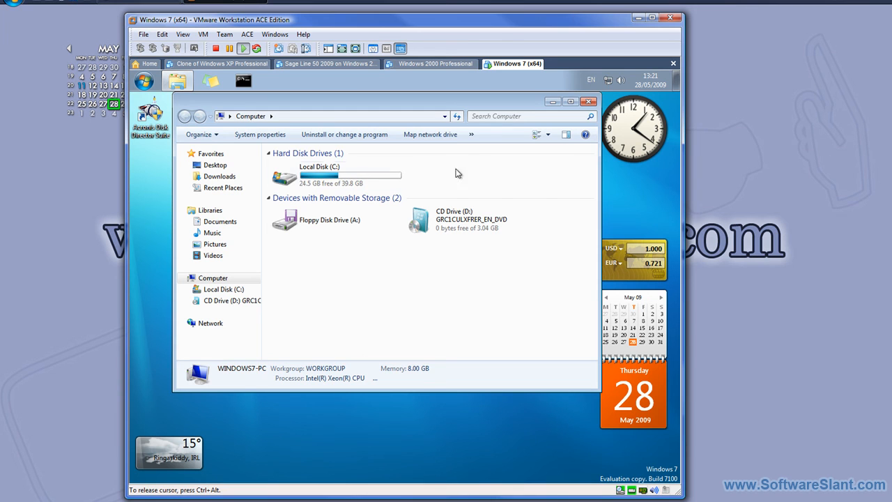
# Step: Browse into C:\TestMerge and find that New Bitmap Image fails to open in the photo viewer
pyautogui.doubleClick(319, 173)
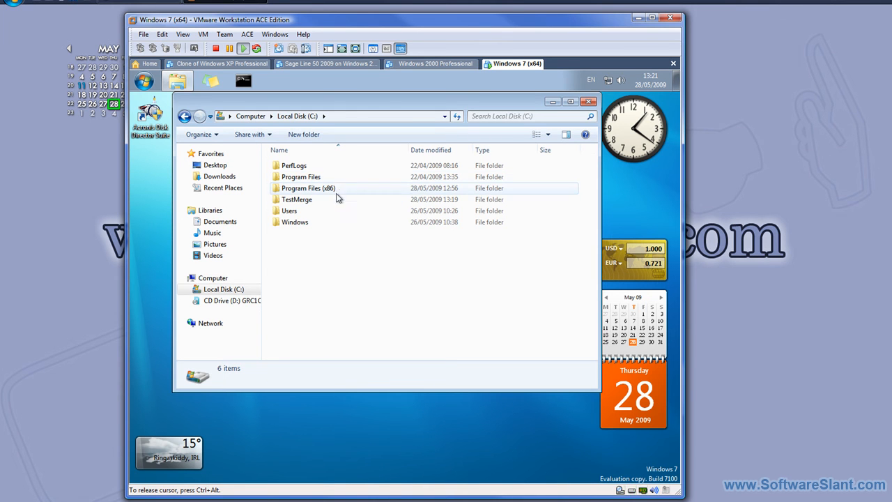
pyautogui.click(295, 199)
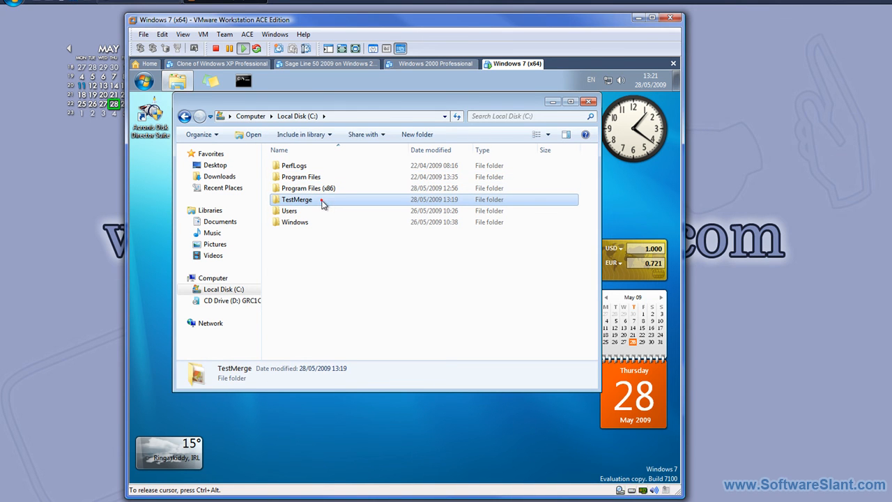
pyautogui.doubleClick(297, 199)
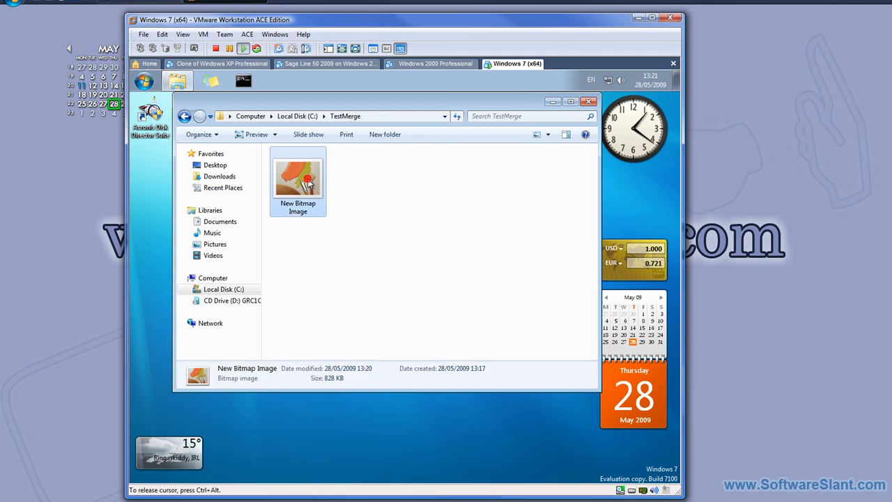
pyautogui.doubleClick(298, 179)
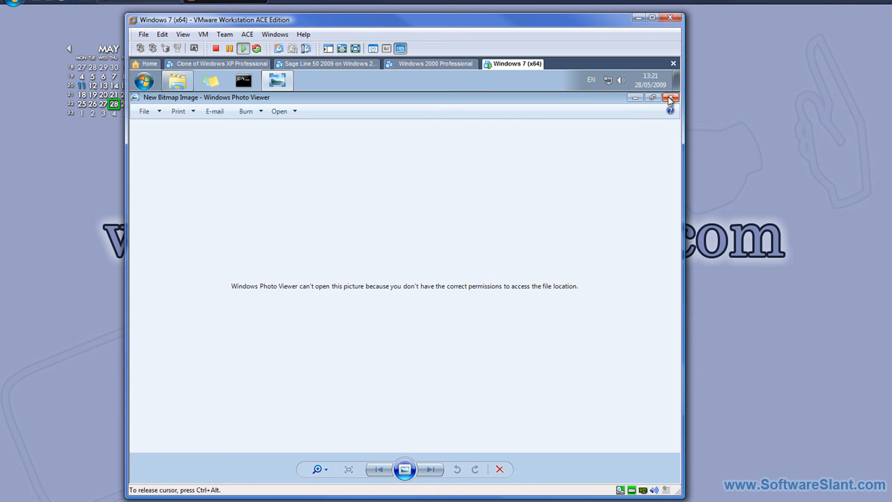
pyautogui.moveTo(671, 98)
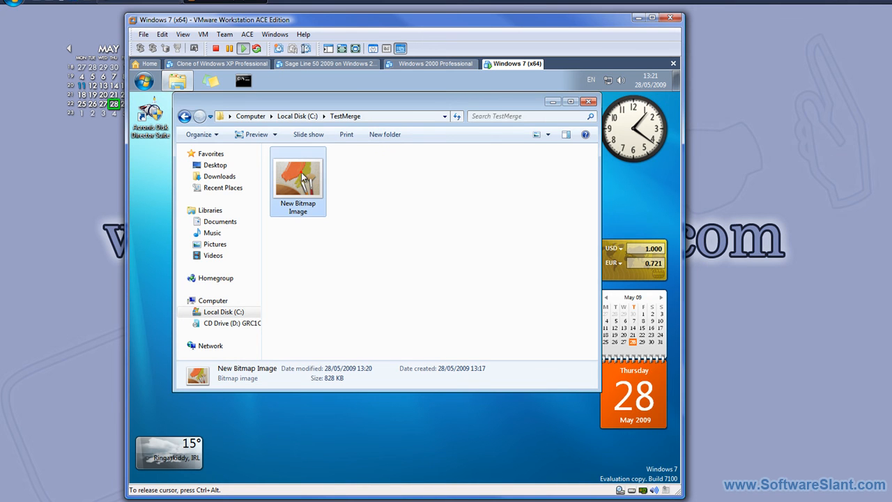
pyautogui.doubleClick(298, 178)
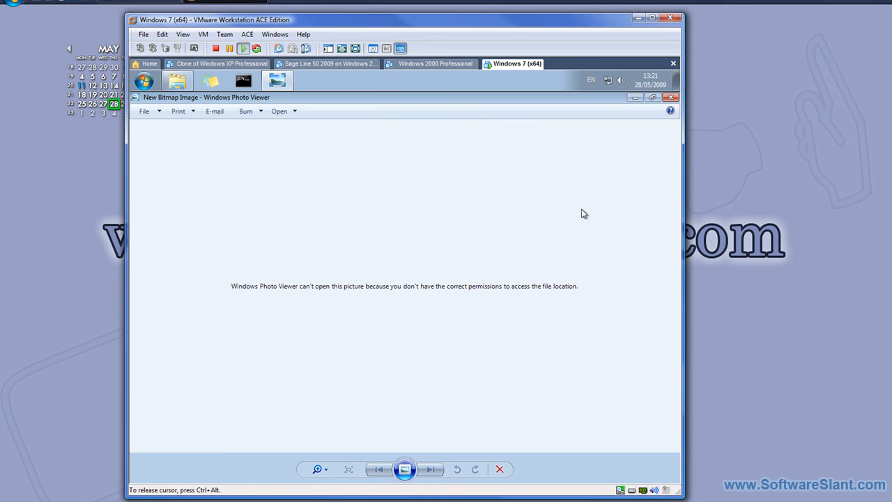
pyautogui.click(670, 97)
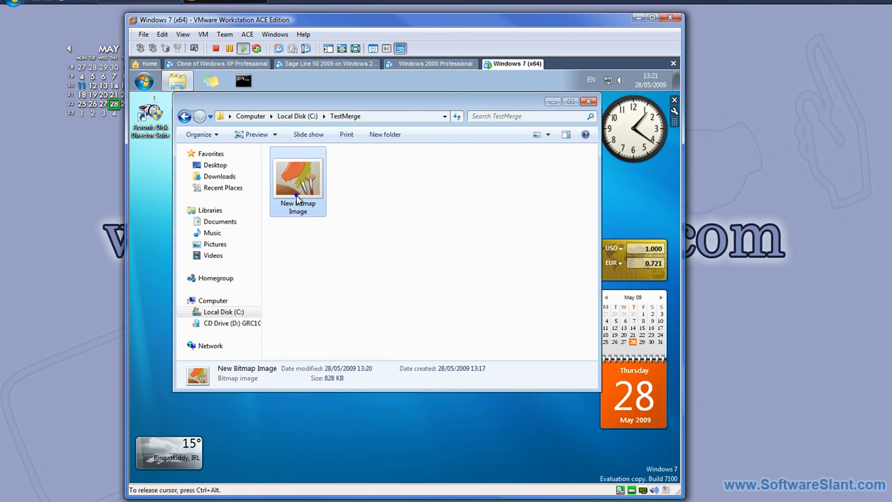
# Step: Through the image's Properties > Security > Advanced, set the user account as its owner
pyautogui.rightClick(298, 180)
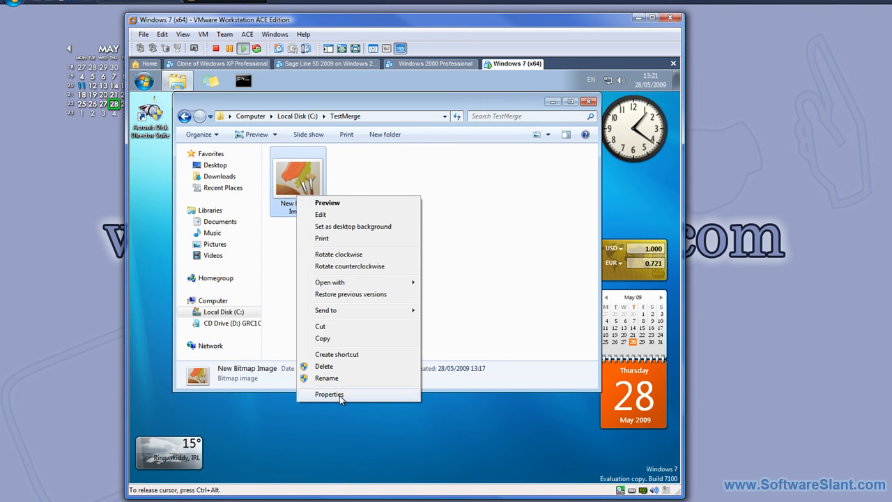
pyautogui.click(329, 392)
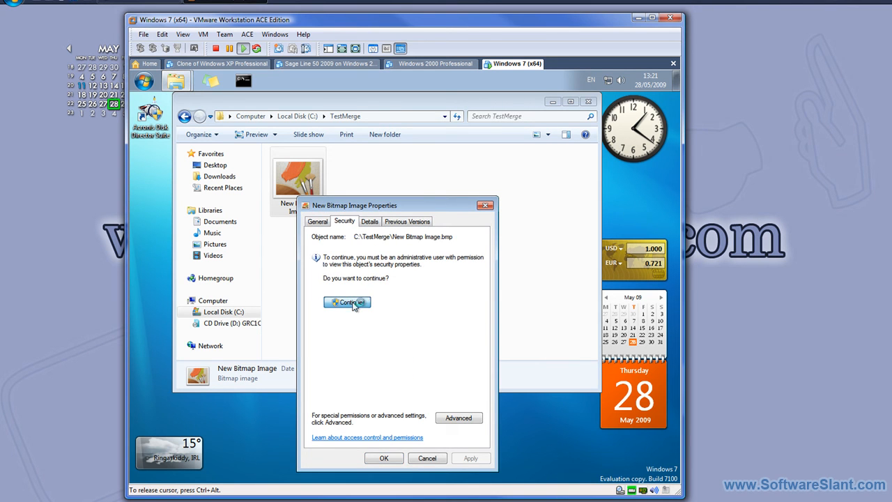
pyautogui.click(347, 303)
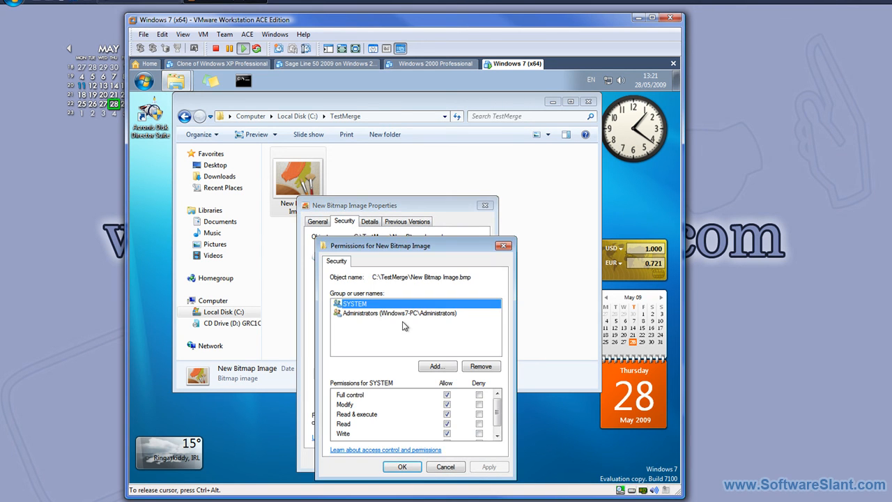
pyautogui.click(399, 312)
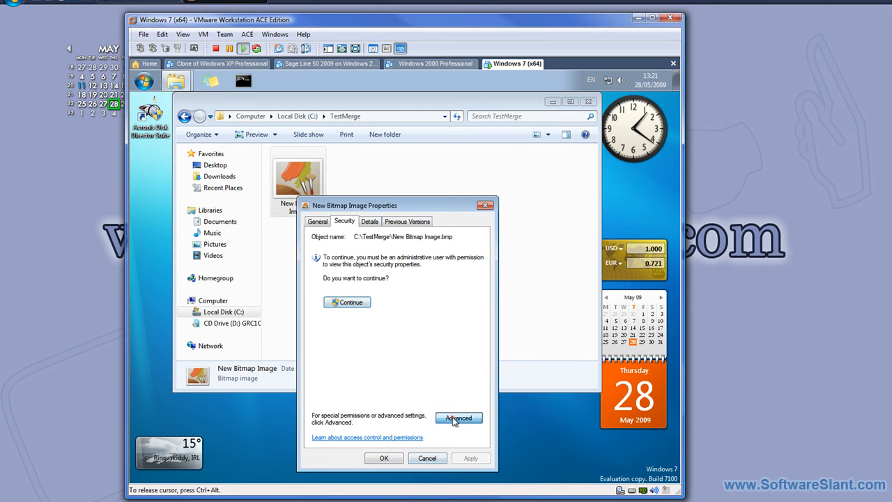
pyautogui.click(457, 418)
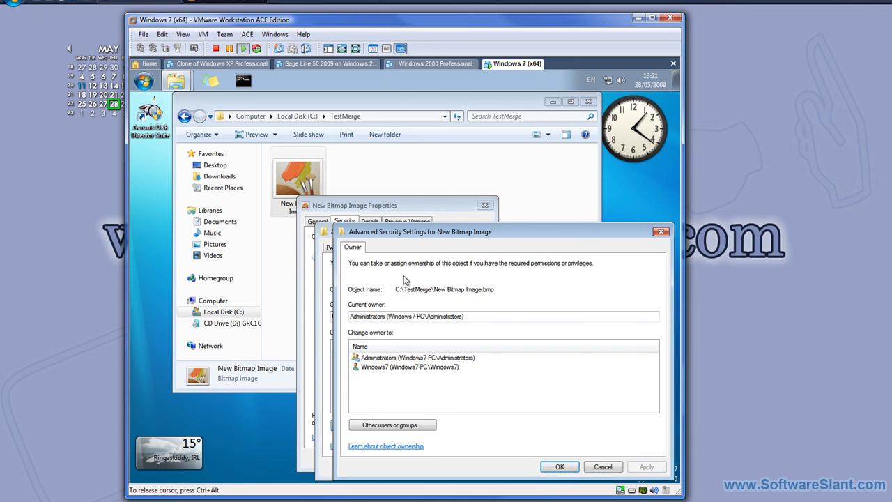
pyautogui.click(410, 365)
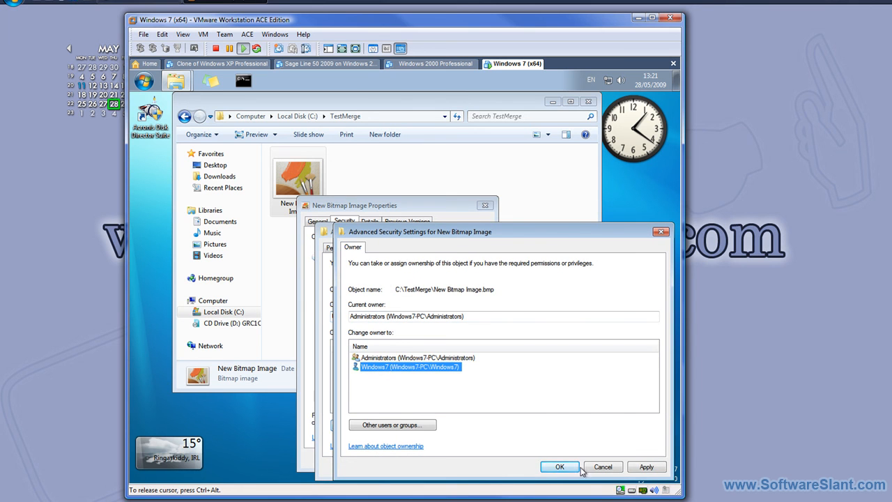
pyautogui.click(560, 465)
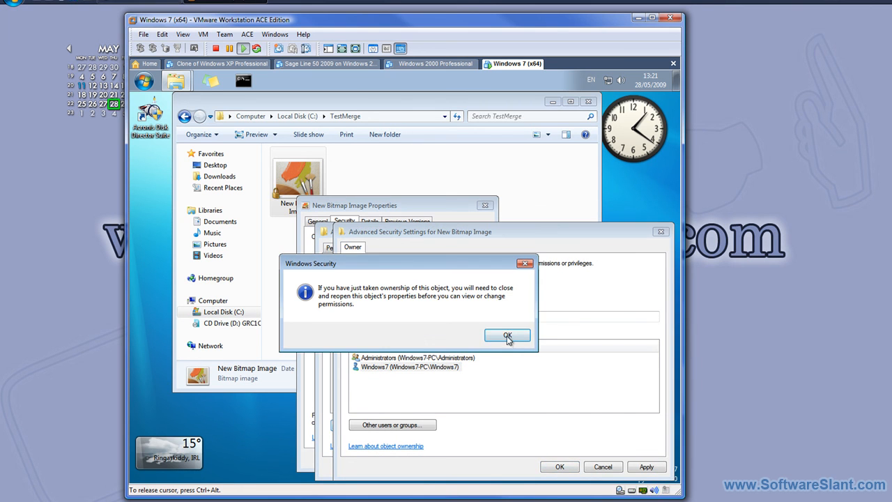
pyautogui.click(507, 335)
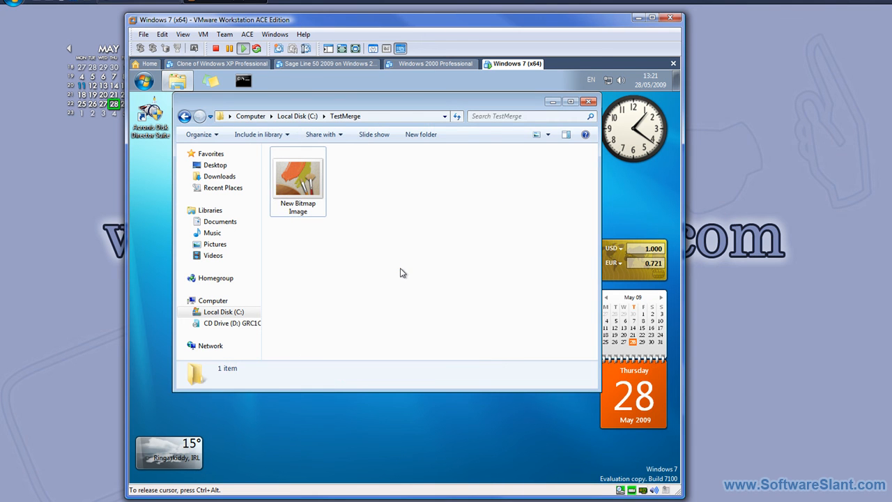
# Step: After another failed open, bring up the image's Security permissions and the Administrators entry
pyautogui.doubleClick(298, 178)
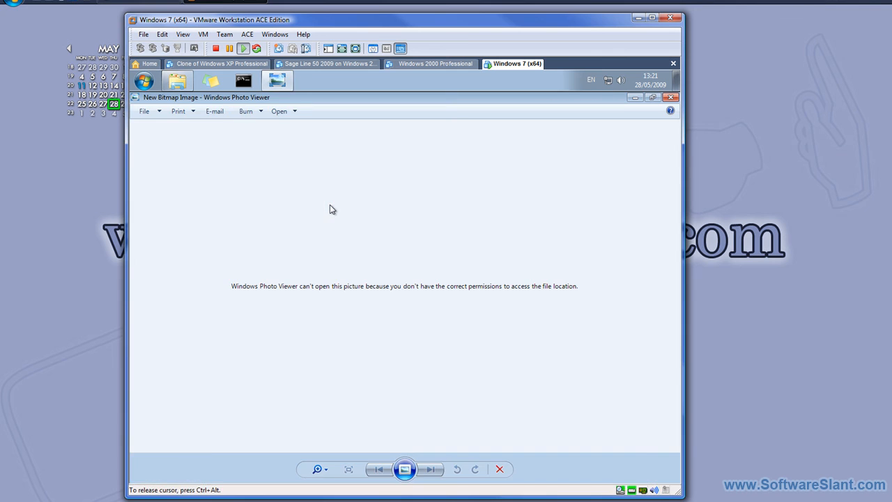
pyautogui.click(672, 98)
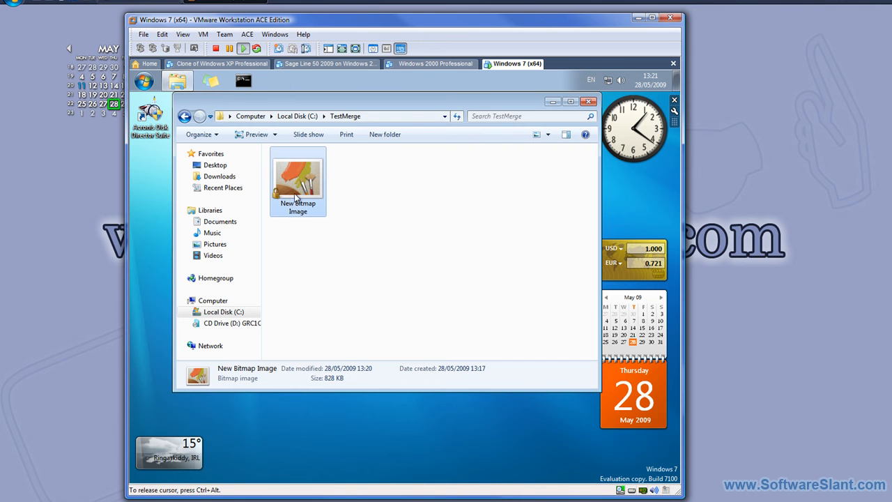
pyautogui.rightClick(298, 180)
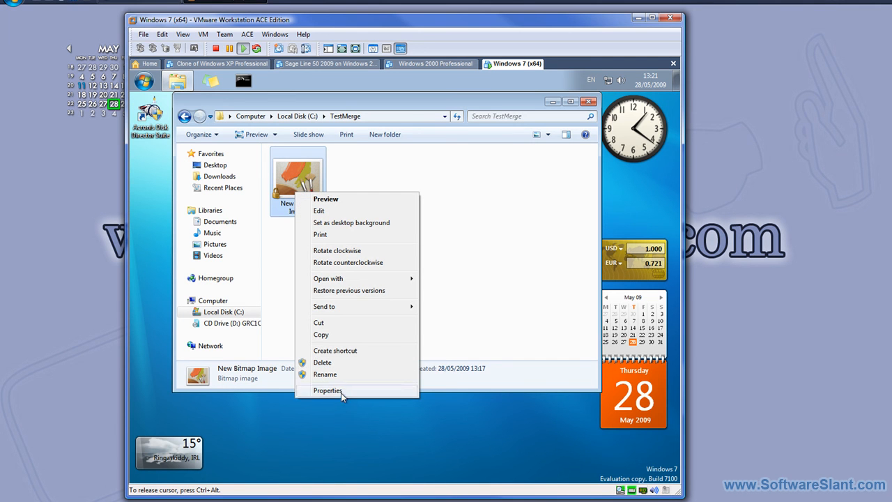
pyautogui.click(327, 390)
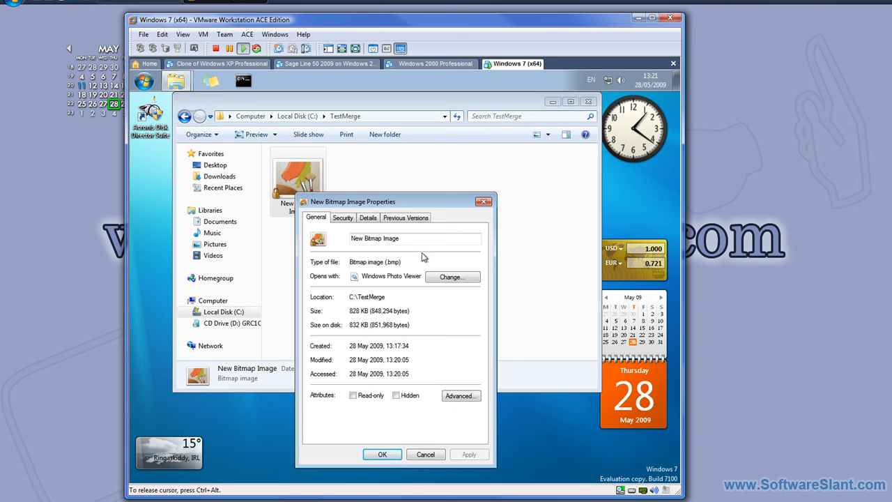
pyautogui.click(343, 217)
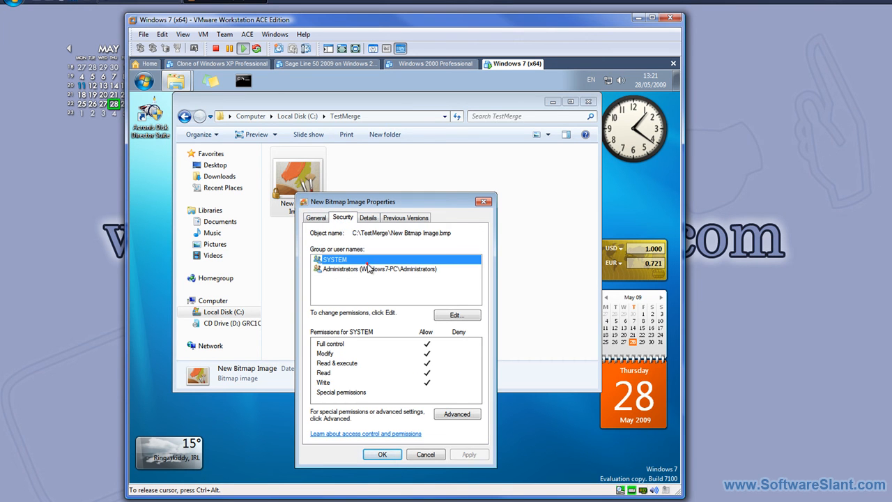
pyautogui.click(376, 267)
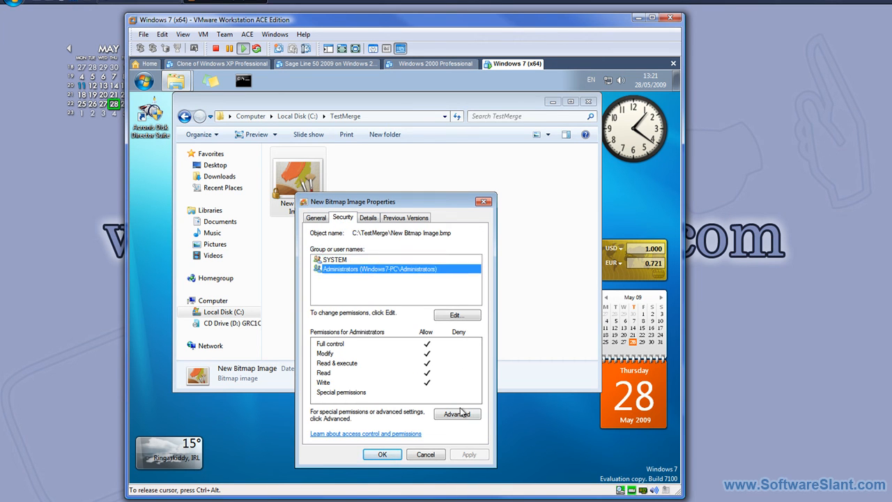
# Step: In Advanced Security, check auditing and the effective permissions for the Windows7 account
pyautogui.click(457, 412)
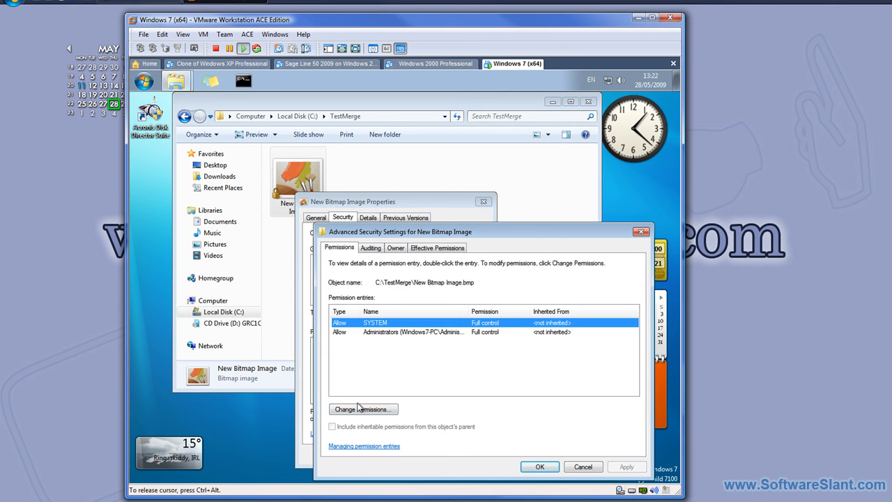
pyautogui.click(413, 332)
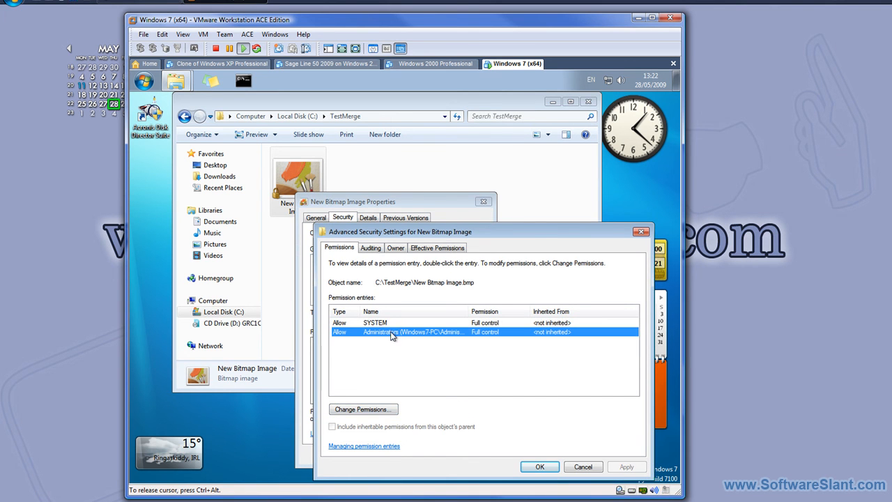
pyautogui.click(371, 248)
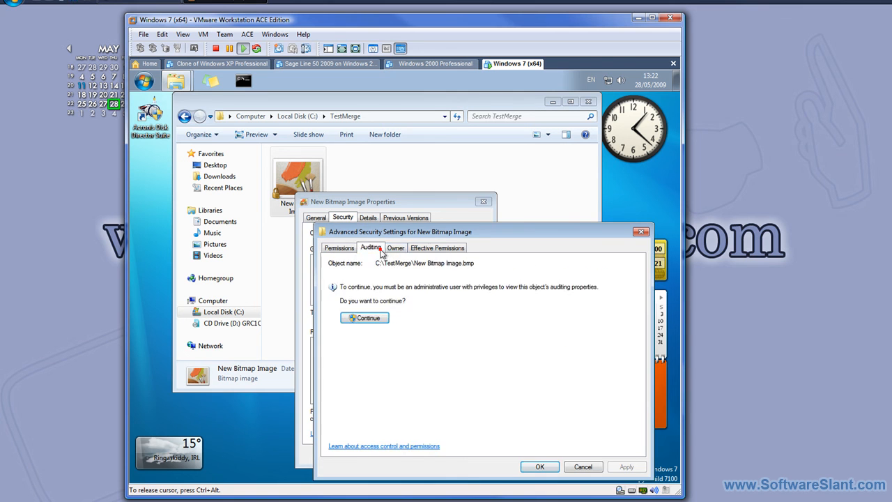
pyautogui.click(437, 248)
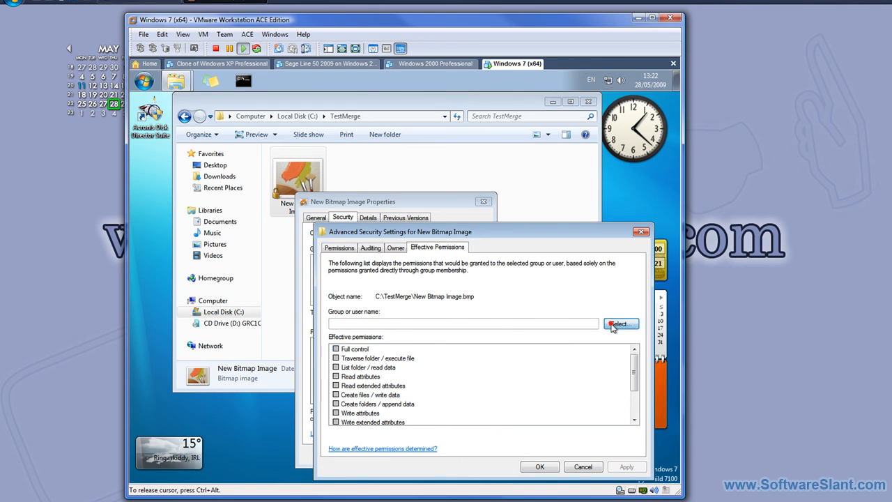
pyautogui.click(619, 324)
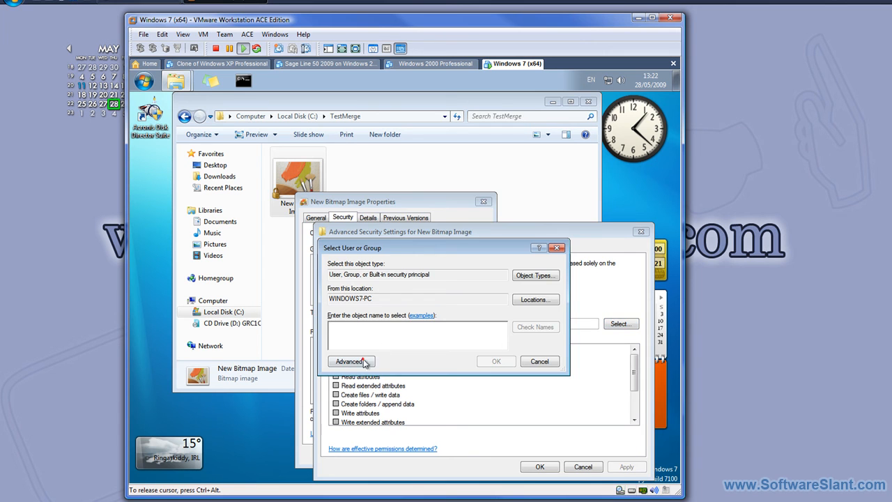
pyautogui.click(351, 361)
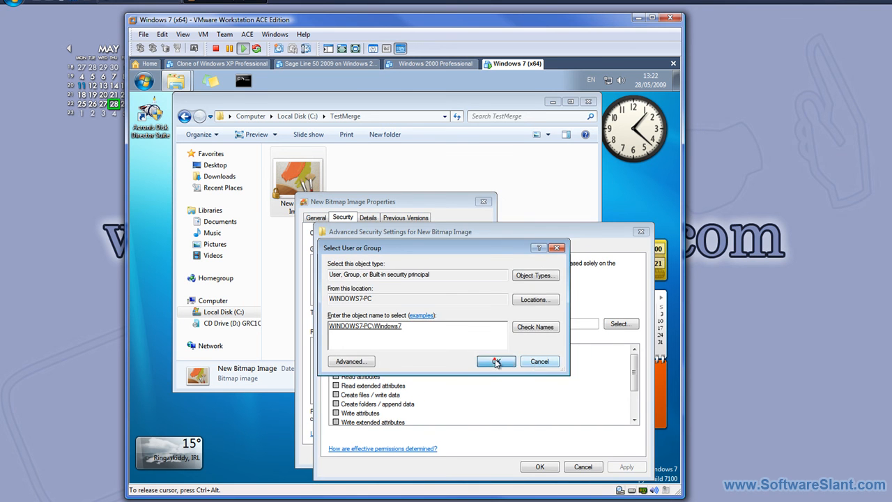
pyautogui.click(496, 361)
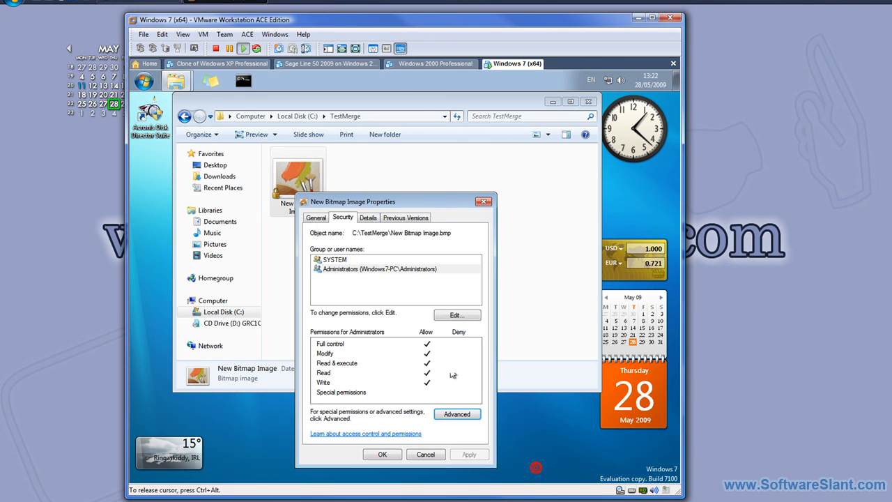
# Step: Add the 'Windows7' user to the image's permissions and apply, closing Properties
pyautogui.click(377, 268)
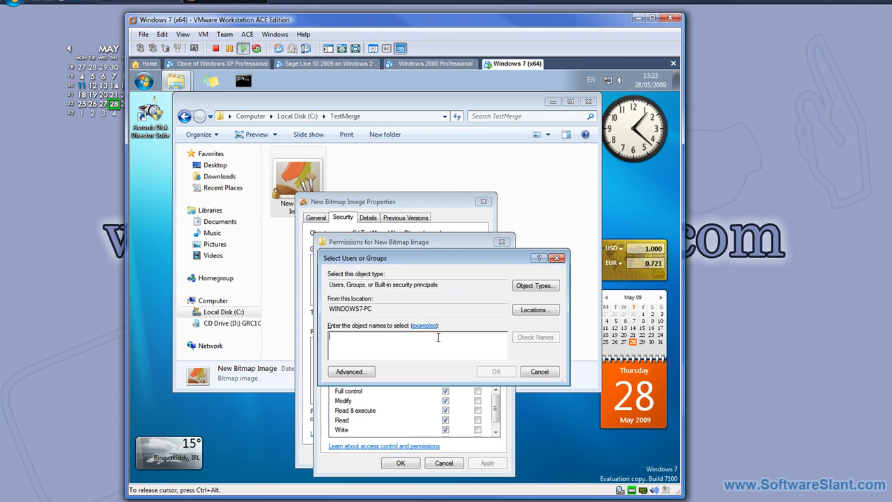
pyautogui.write('Windows7')
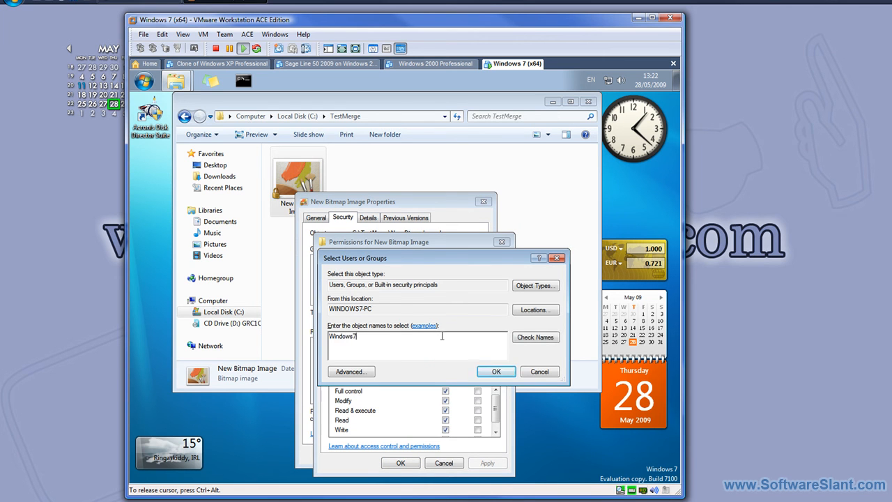
pyautogui.click(496, 370)
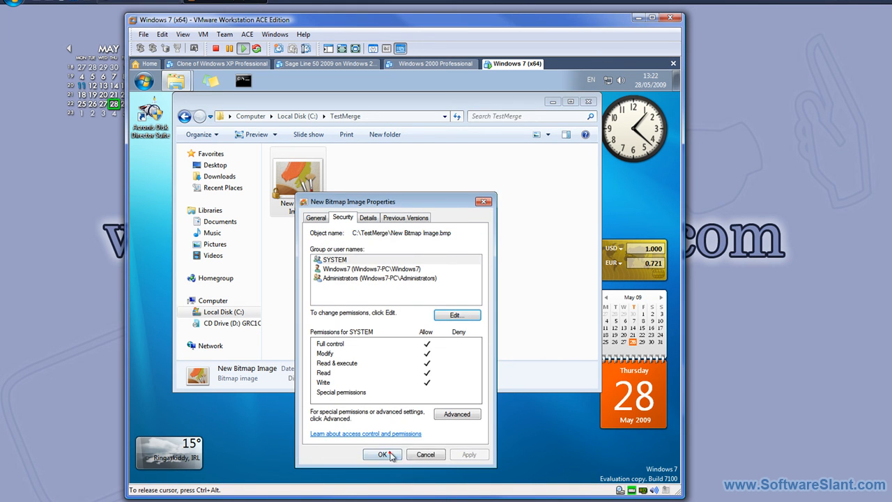
pyautogui.click(382, 454)
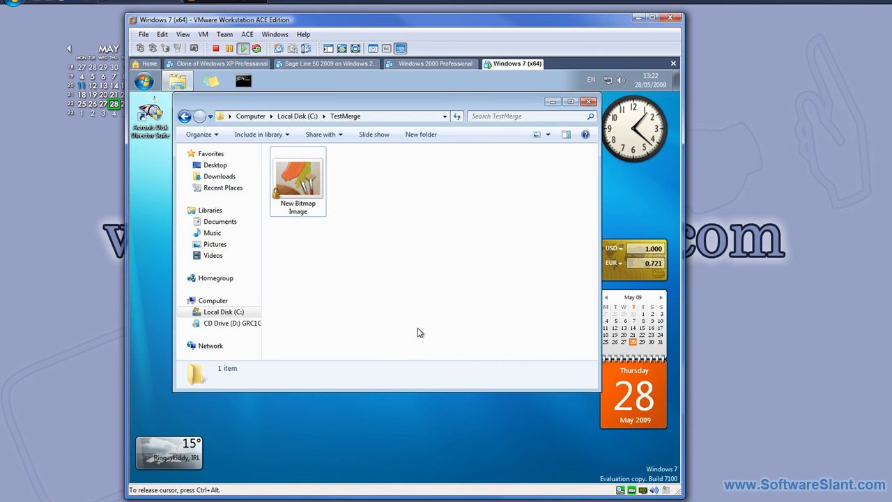
# Step: Open New Bitmap Image in Windows Photo Viewer, showing the red scribbles intact
pyautogui.doubleClick(299, 179)
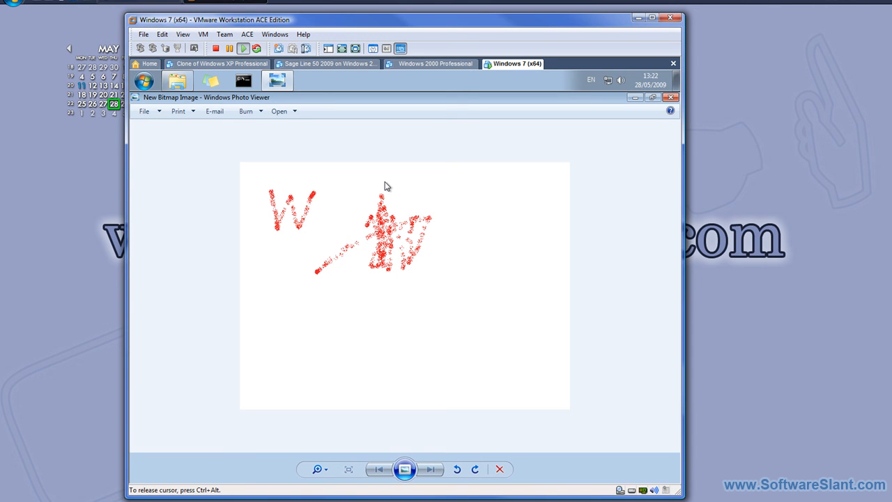
pyautogui.moveTo(329, 162)
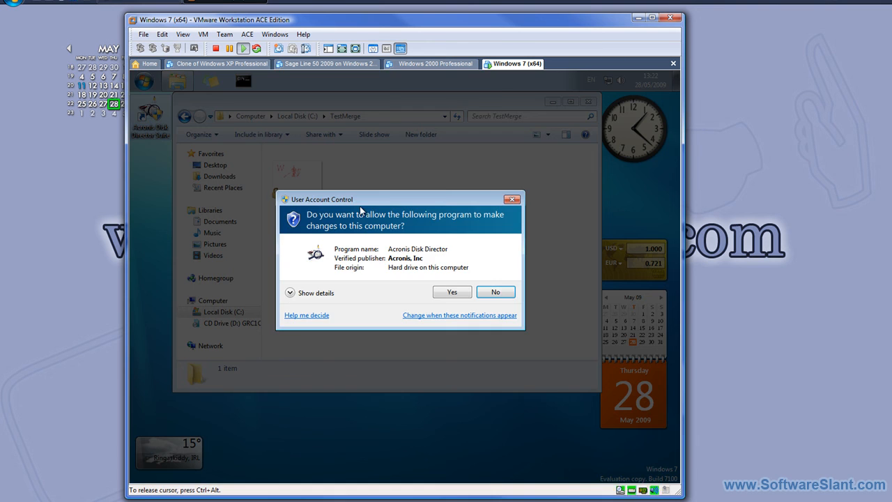
# Step: Allow Acronis Disk Director to run, then cancel the Bootable Media Builder wizard to return to the Disk 1 overview
pyautogui.click(452, 292)
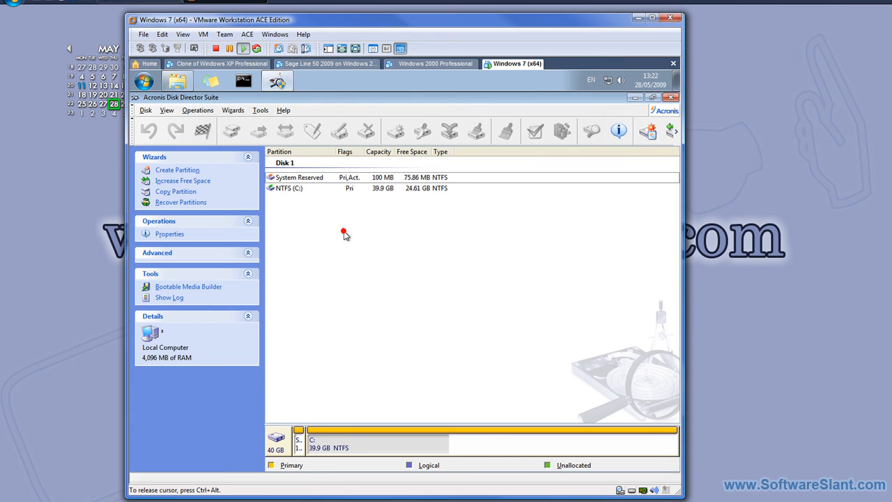
pyautogui.moveTo(181, 202)
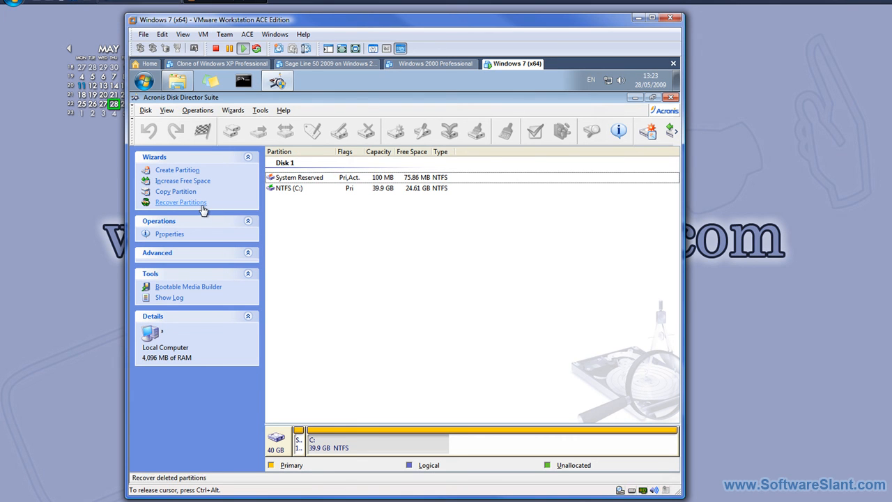
pyautogui.moveTo(203, 291)
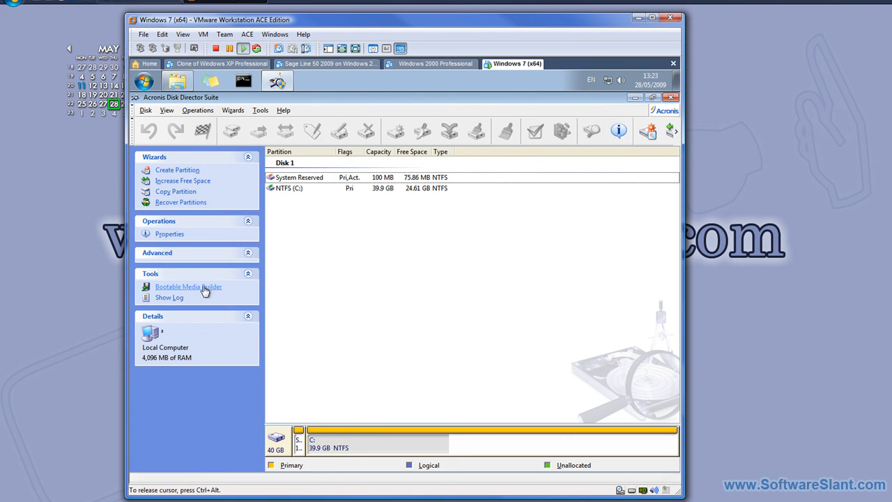
pyautogui.click(188, 287)
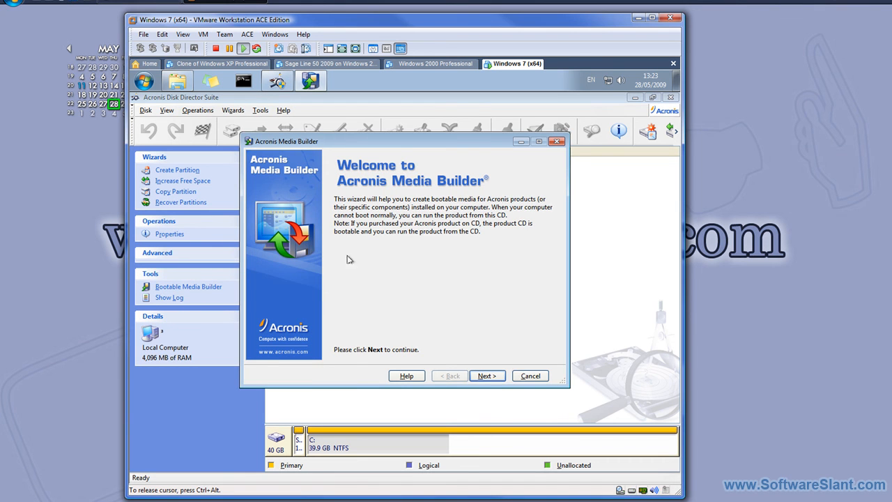
pyautogui.moveTo(435, 279)
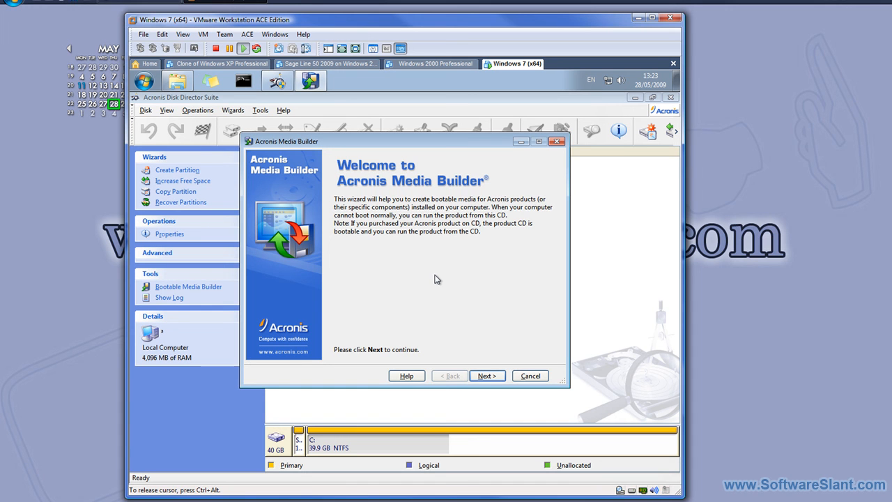
pyautogui.moveTo(518, 386)
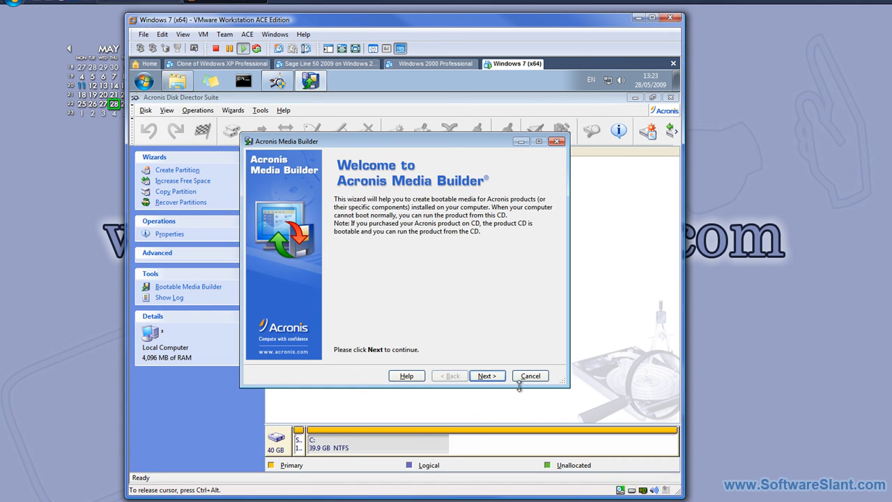
pyautogui.click(530, 376)
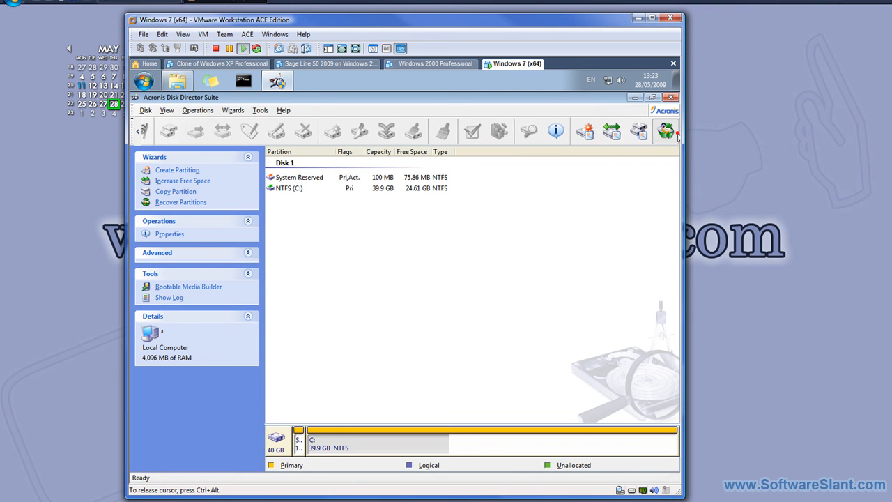
# Step: Select NTFS (C:), view and close the About box, then close Acronis Disk Director Suite
pyautogui.click(181, 202)
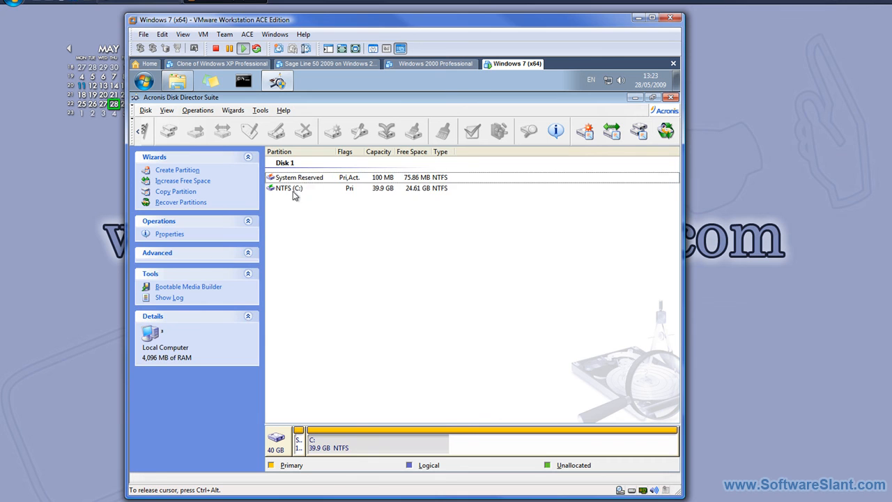
pyautogui.click(286, 188)
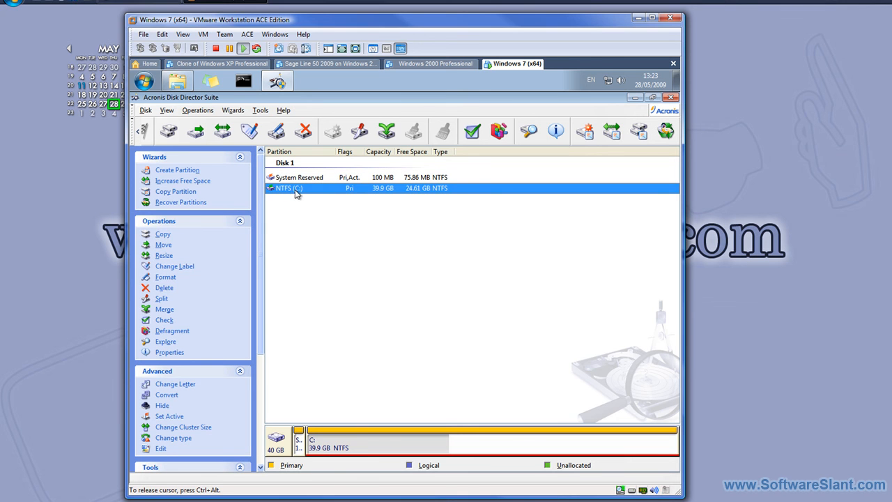
pyautogui.rightClick(290, 188)
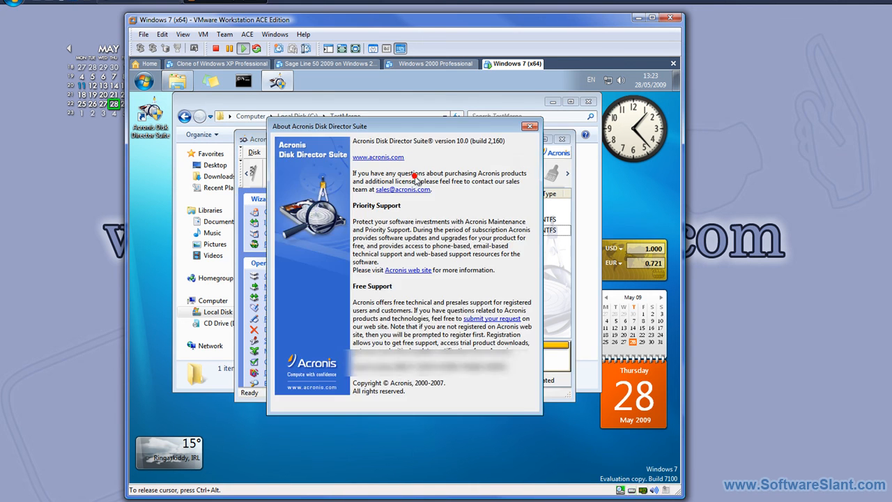
pyautogui.click(530, 125)
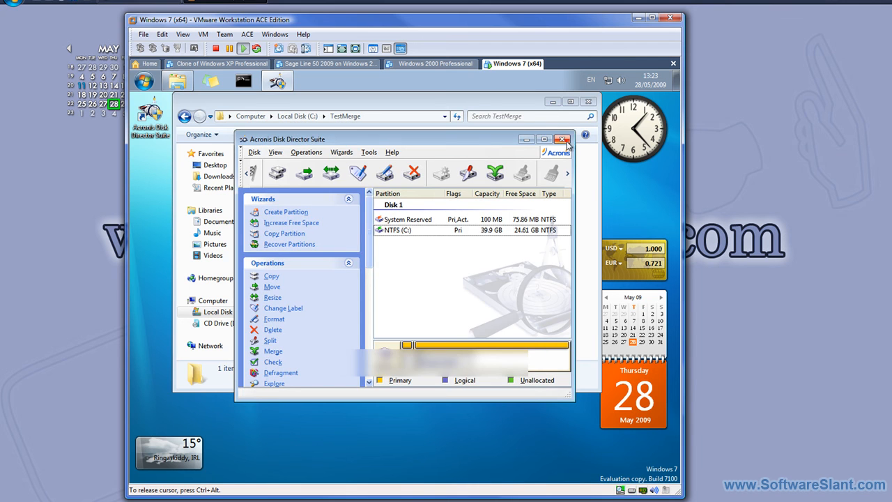
pyautogui.click(563, 139)
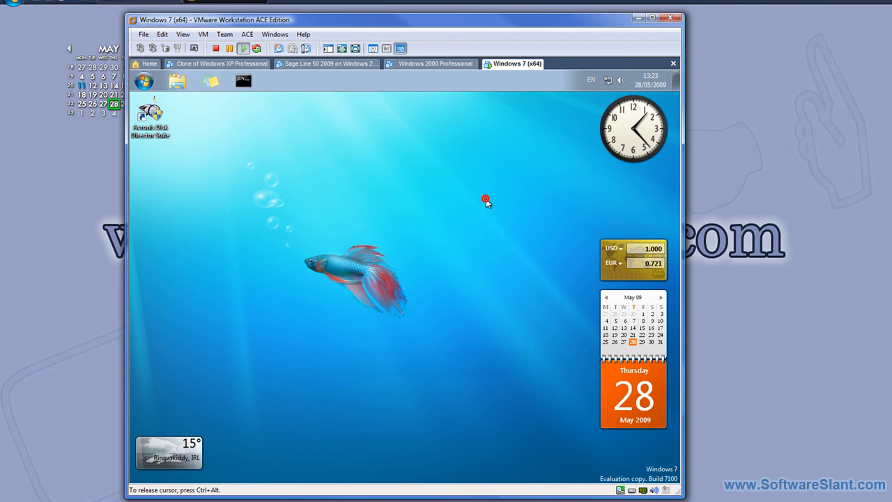
pyautogui.moveTo(376, 85)
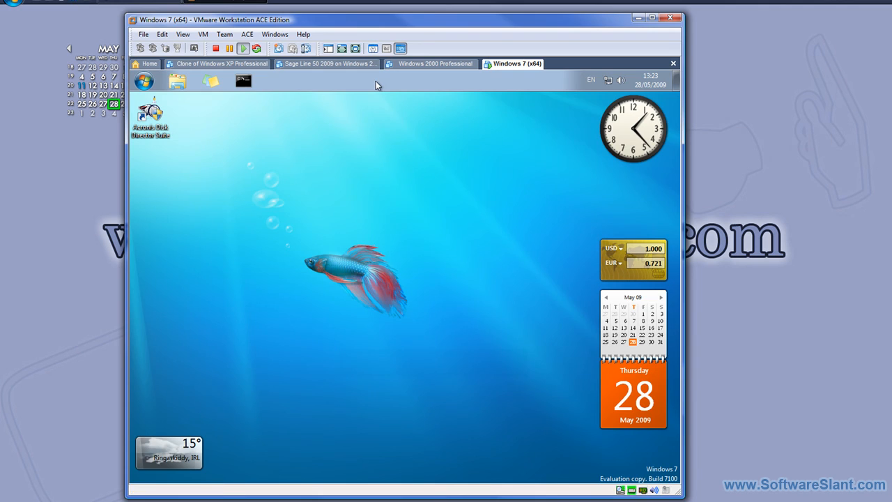